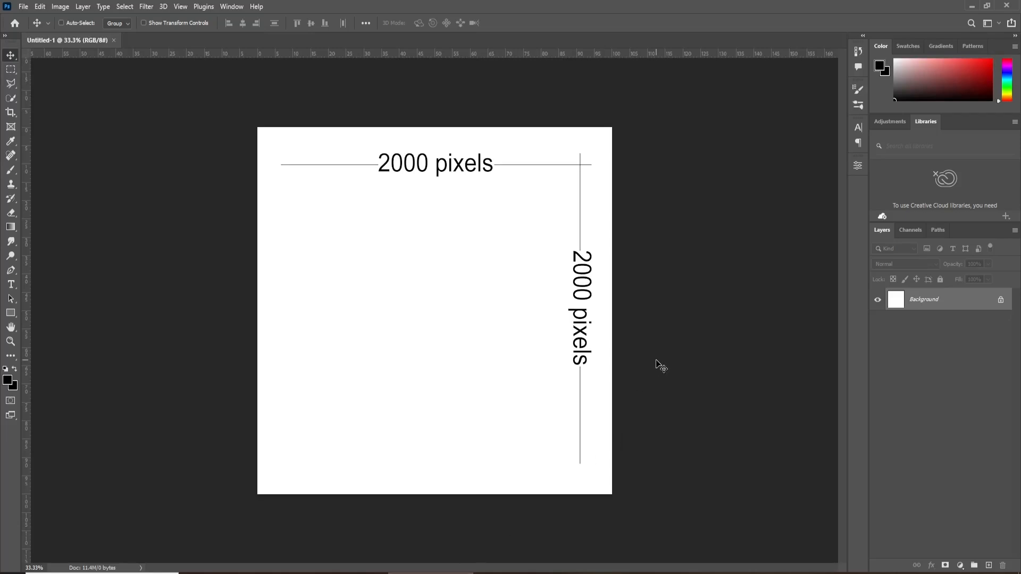
mouse_move(613, 139)
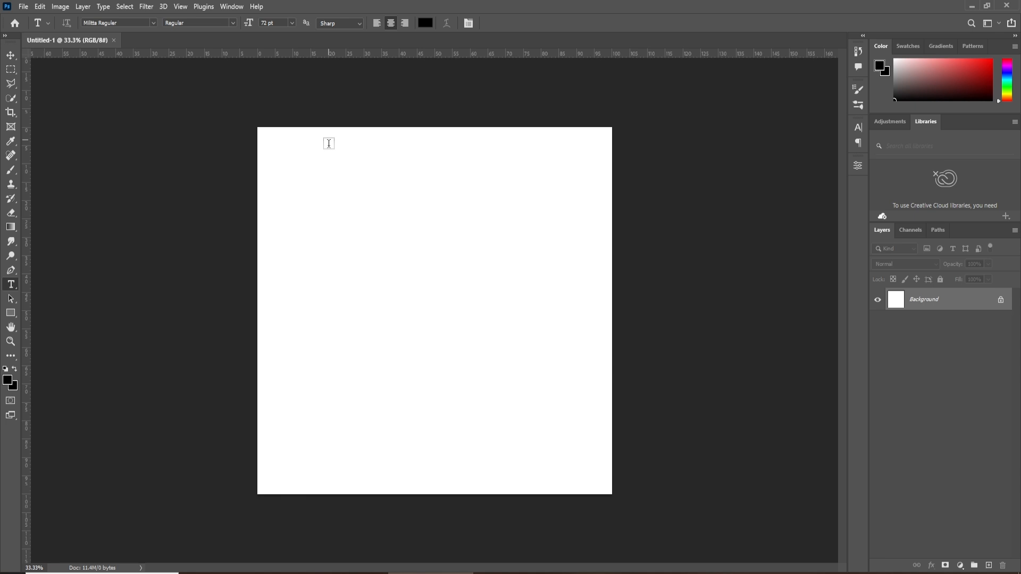
Add a text layer on the canvas containing the script letter A
click(407, 336)
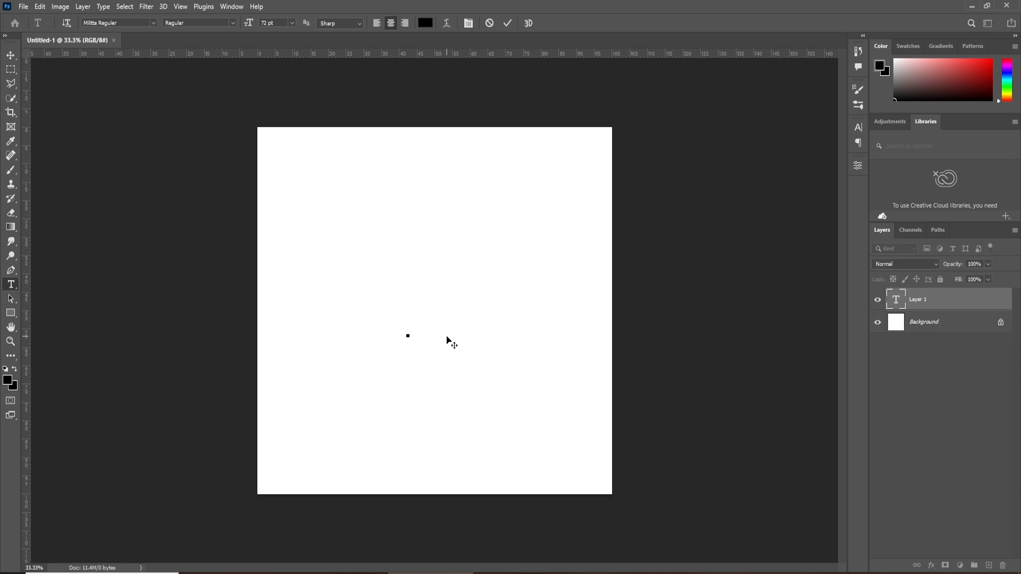
click(408, 335)
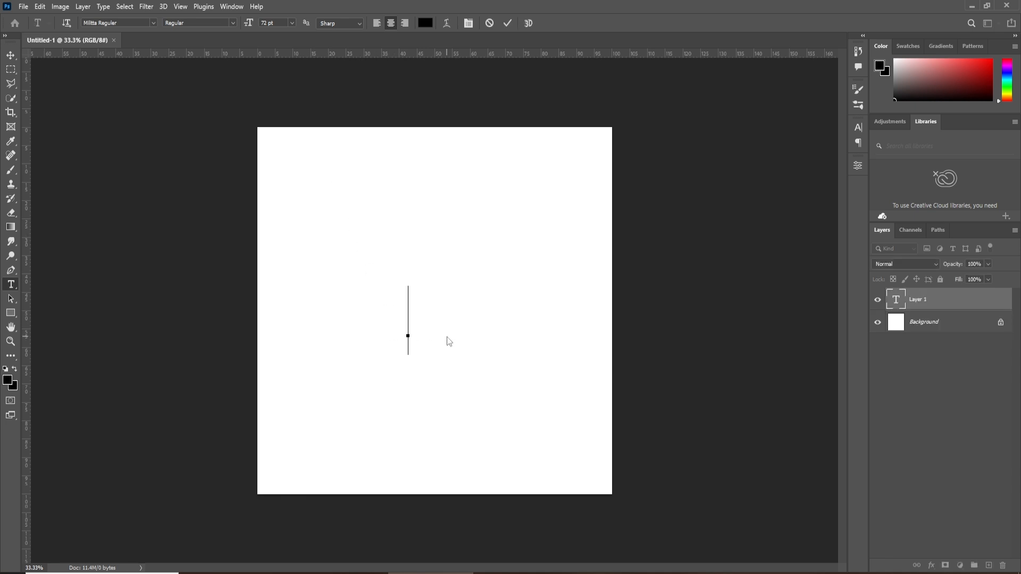
text(A)
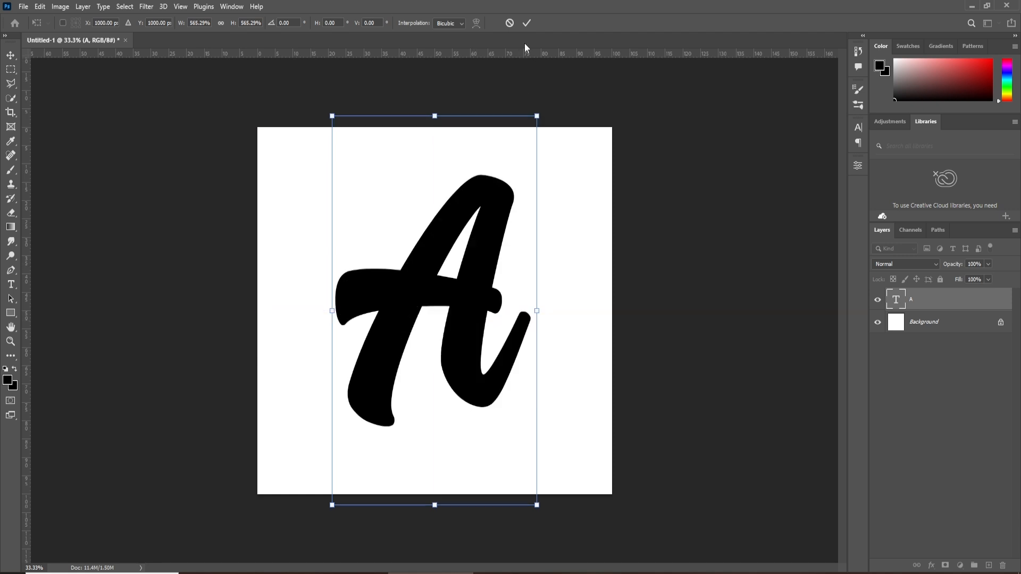
Commit the enlarged A and export the canvas as a JPG named acapital on the Desktop
click(526, 22)
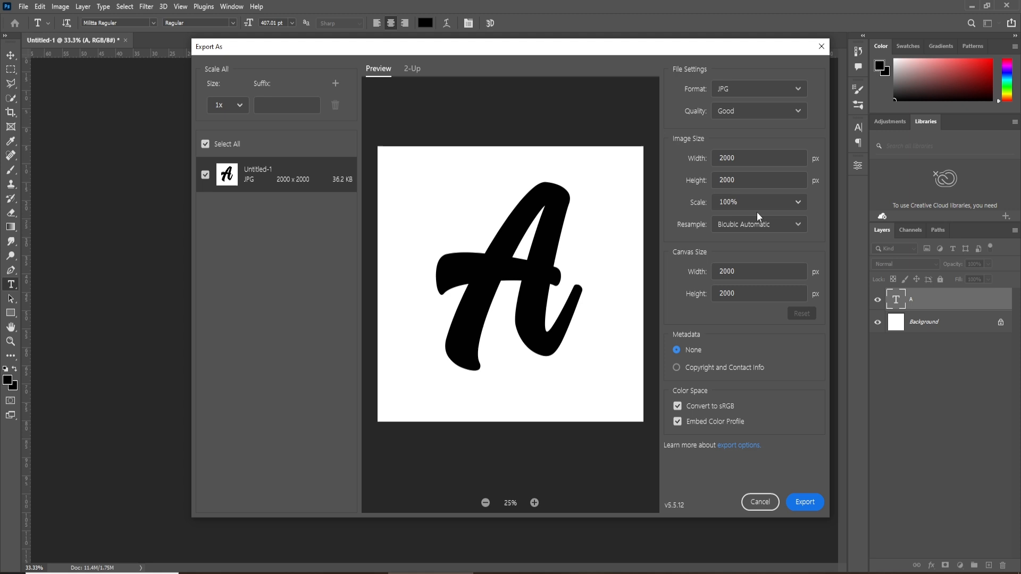
click(805, 502)
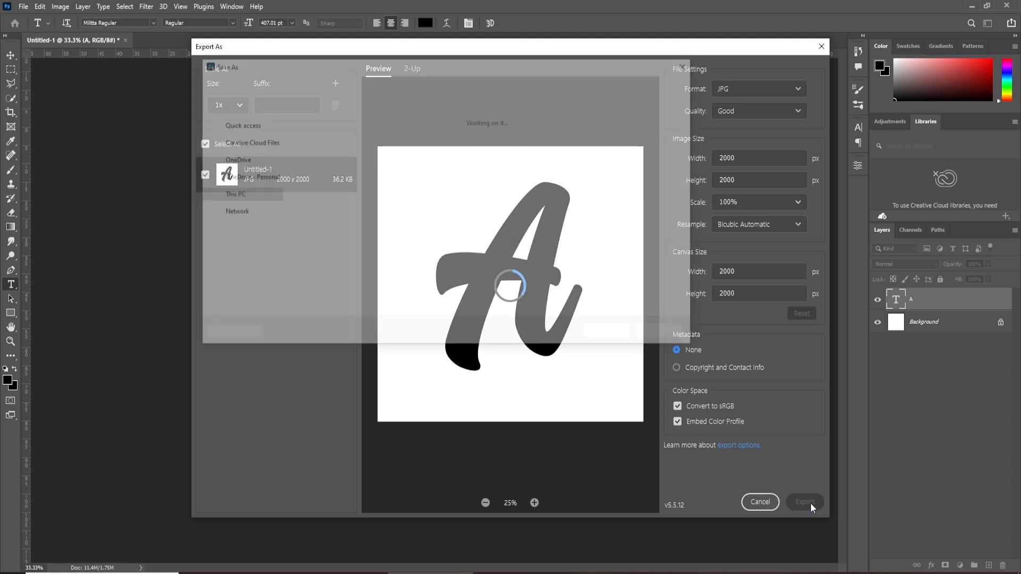
click(804, 502)
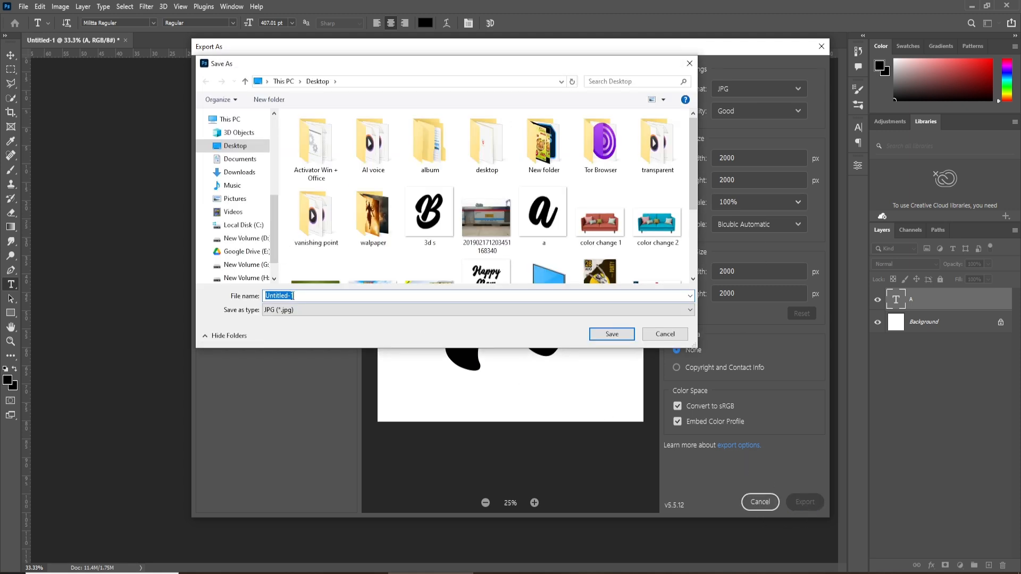
text(a)
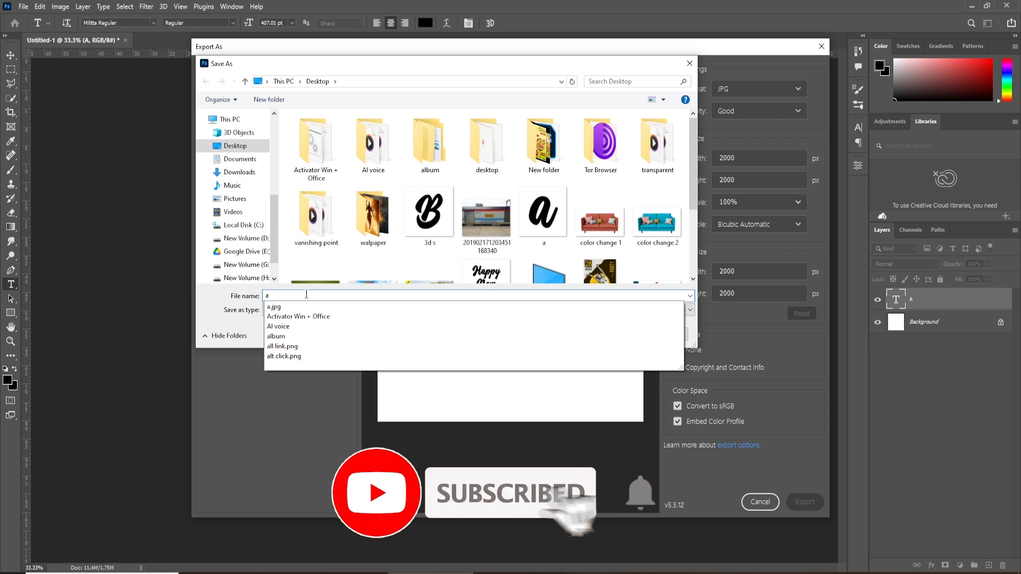
text(capital)
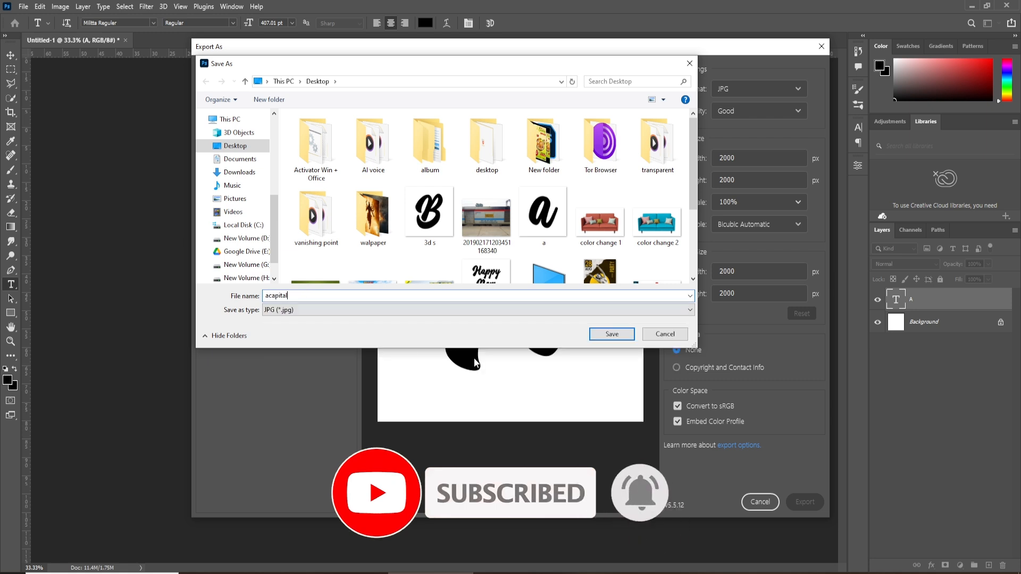
click(610, 334)
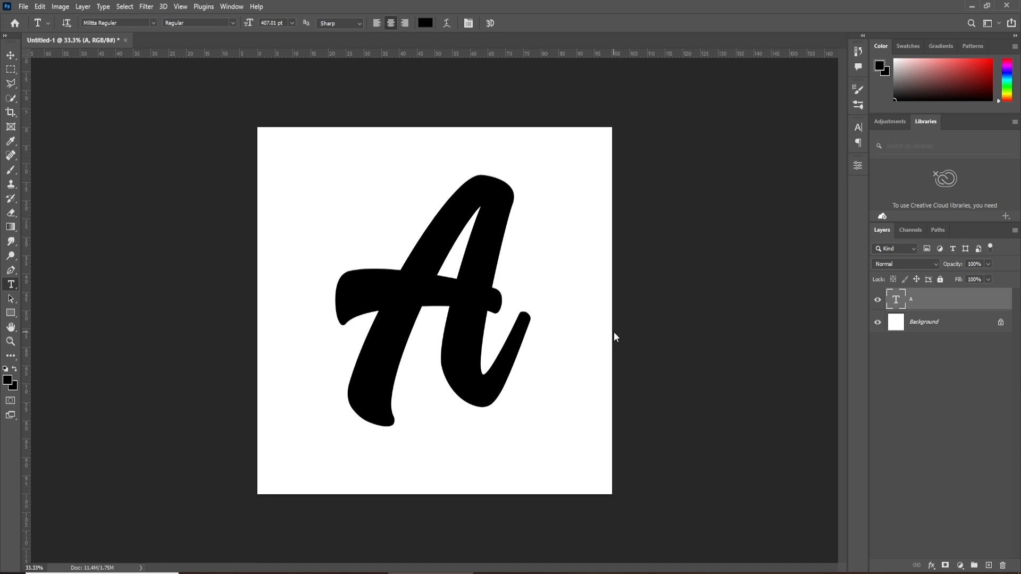
mouse_move(515, 243)
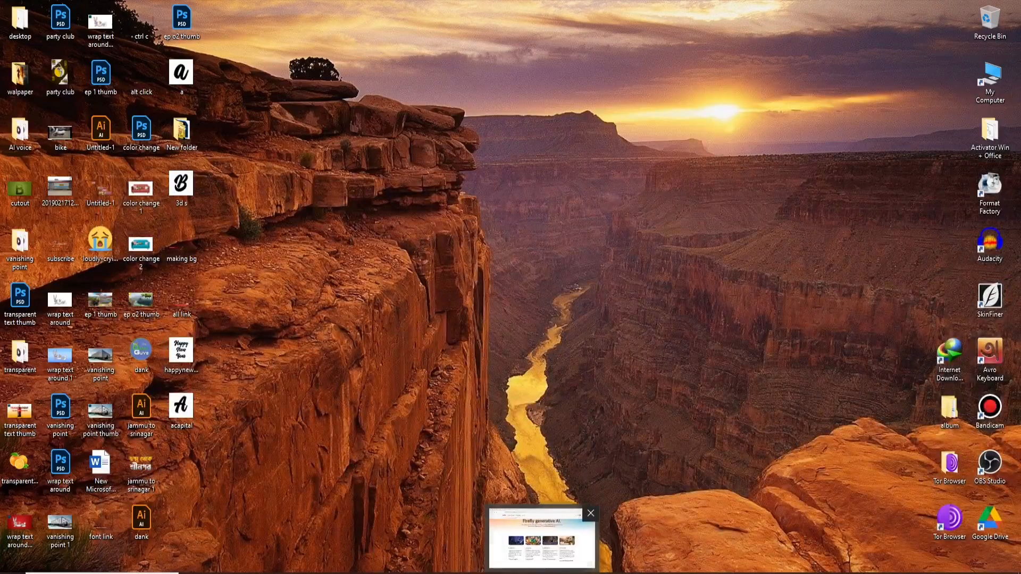
Bring the browser window with Adobe Firefly's text-to-image page to the front
click(540, 537)
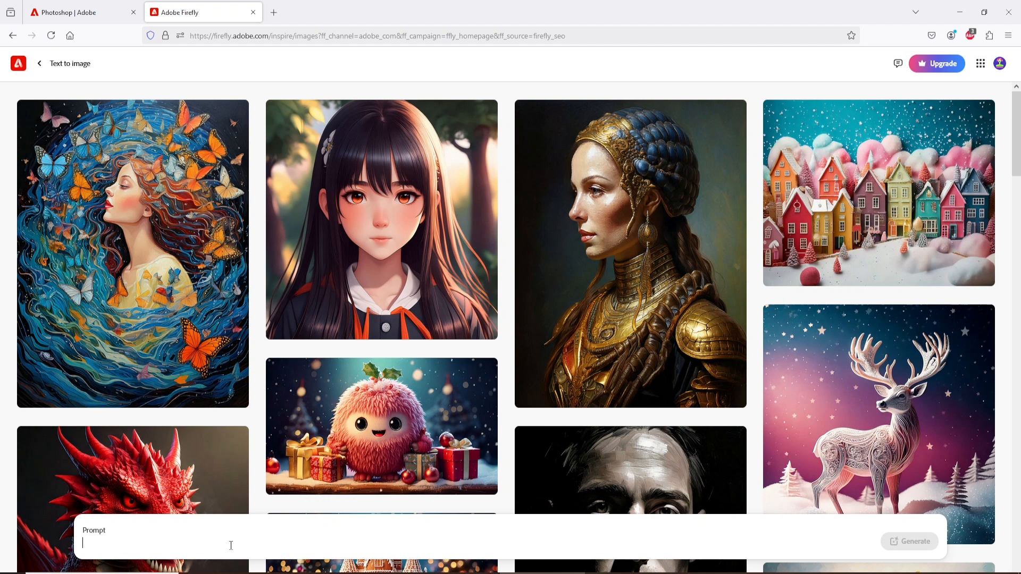
Enter the prompt 'red glossy glass', start generating and agree to the generative AI terms
text(red)
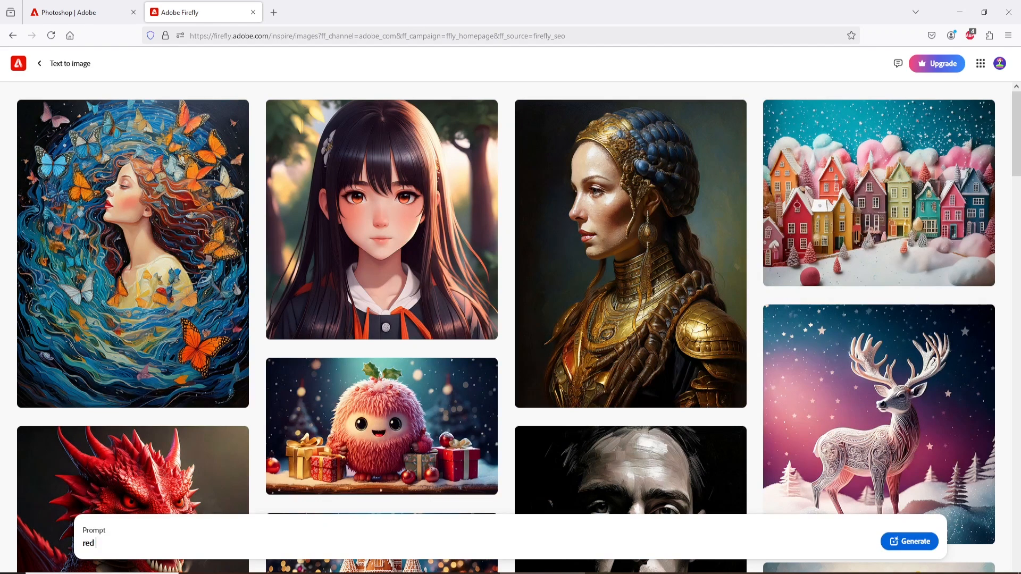
text(go)
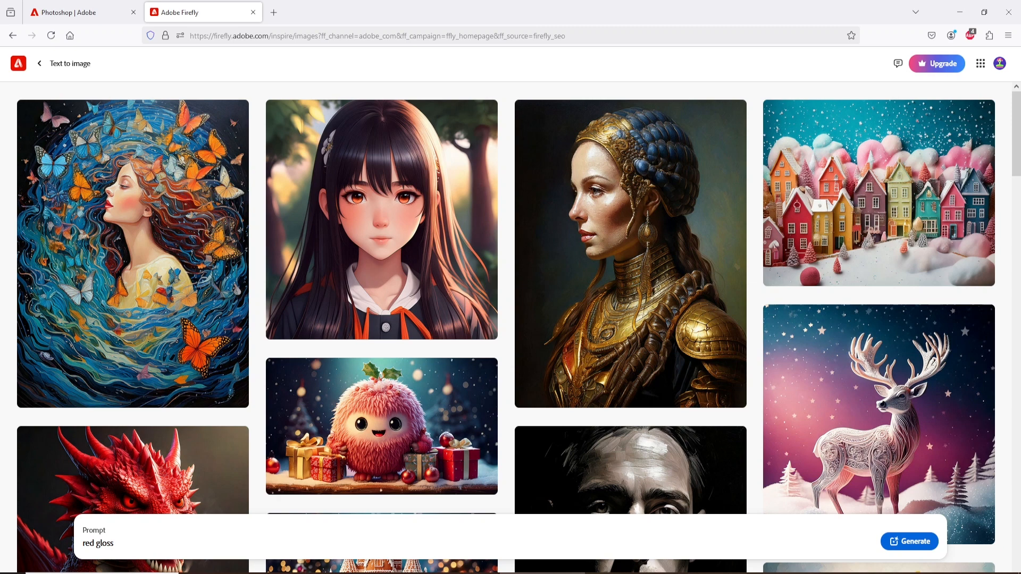
text(sy)
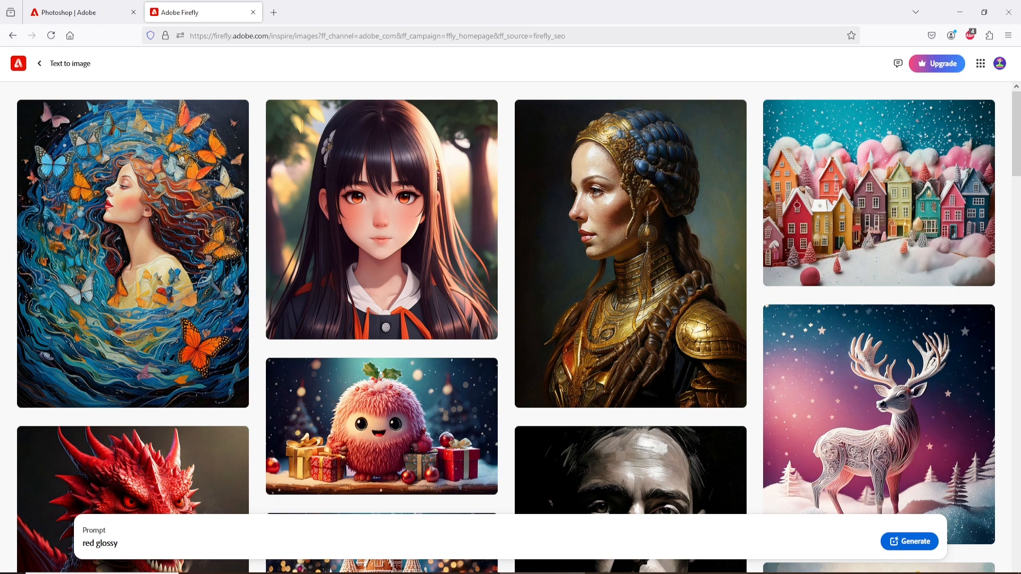
text(gla)
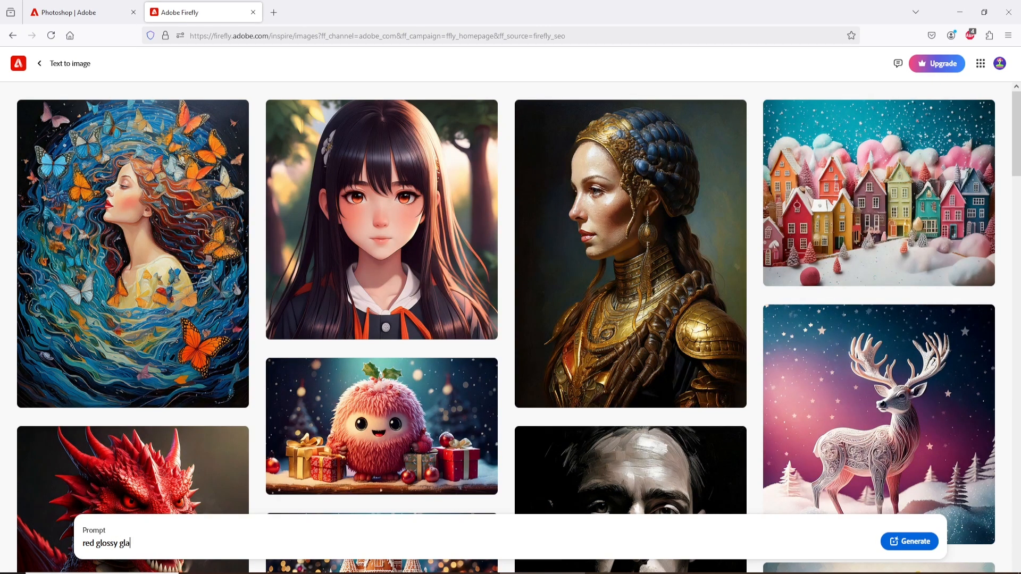
text(ss)
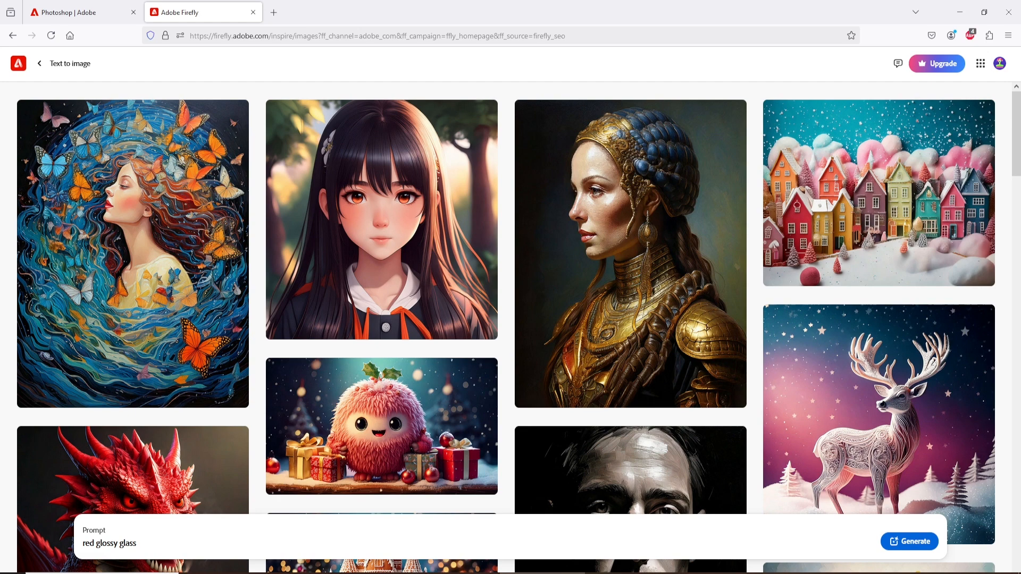
click(910, 541)
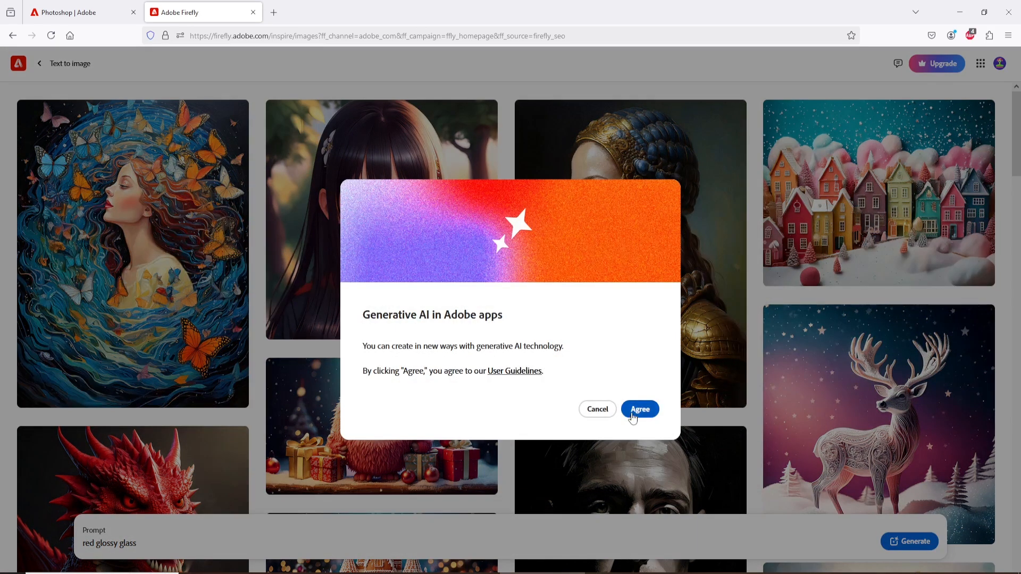
click(639, 409)
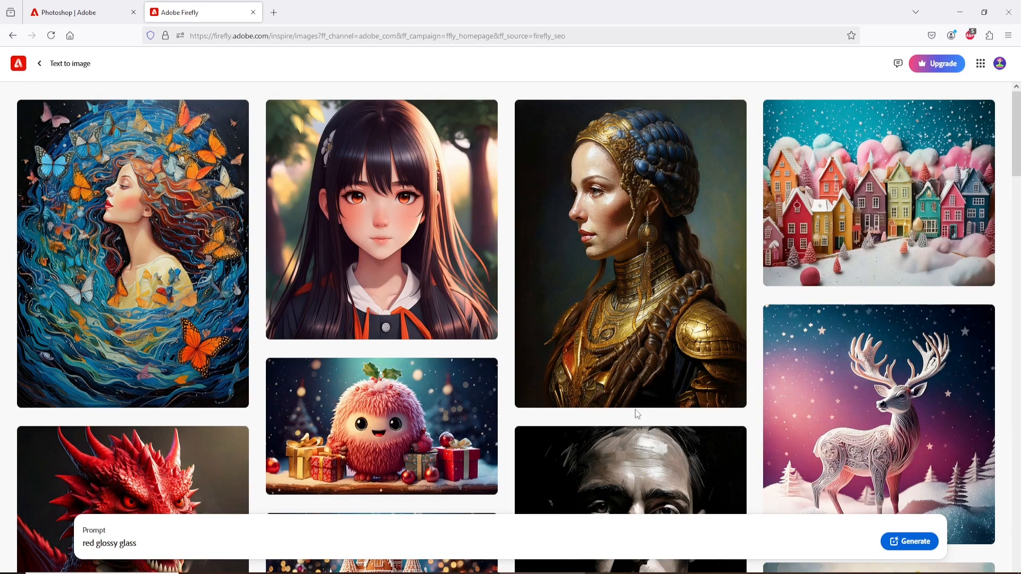
mouse_move(909, 541)
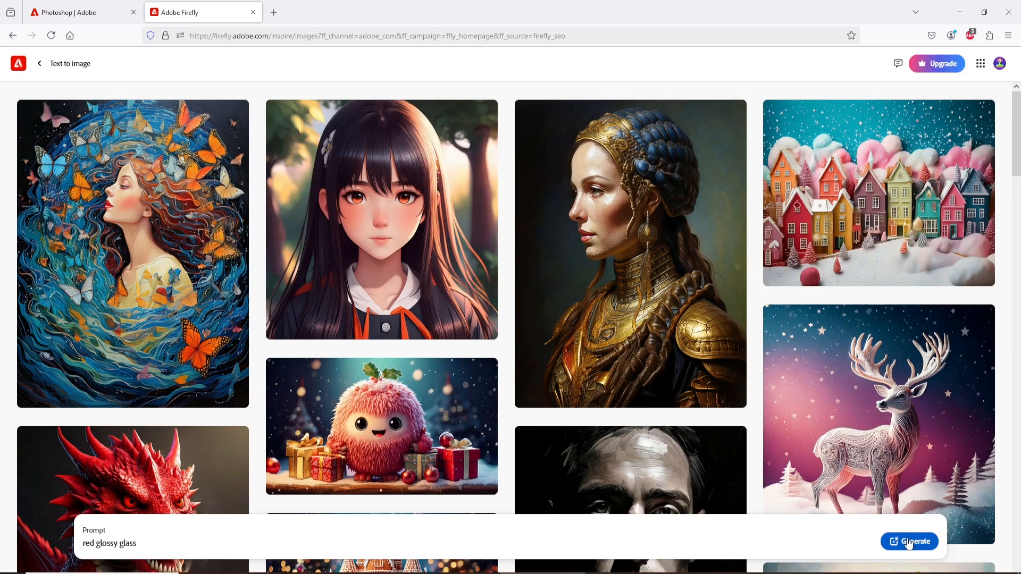
Generate four red glossy glass images, dismiss the tips and append 'round' to the prompt
click(909, 542)
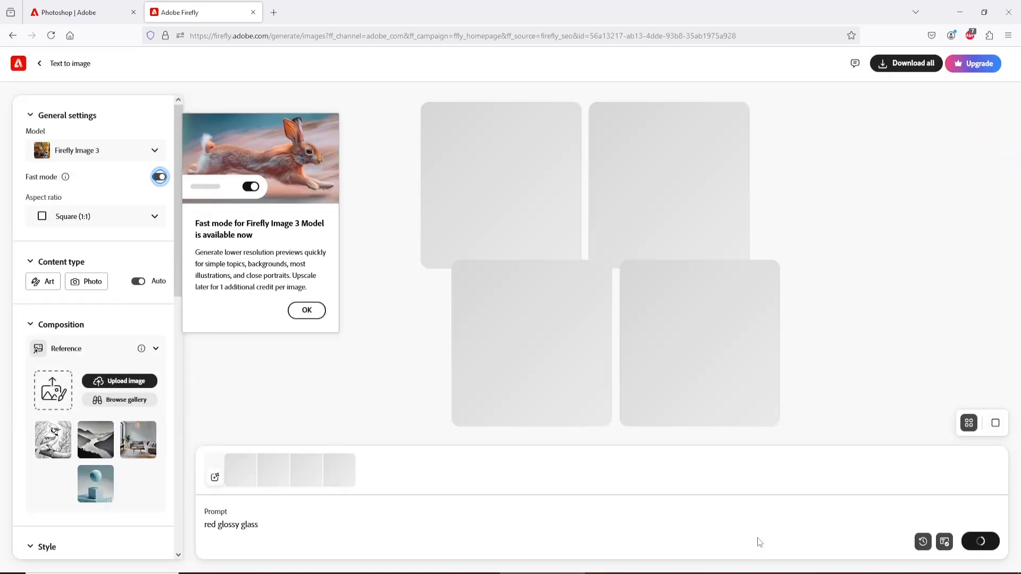
click(306, 310)
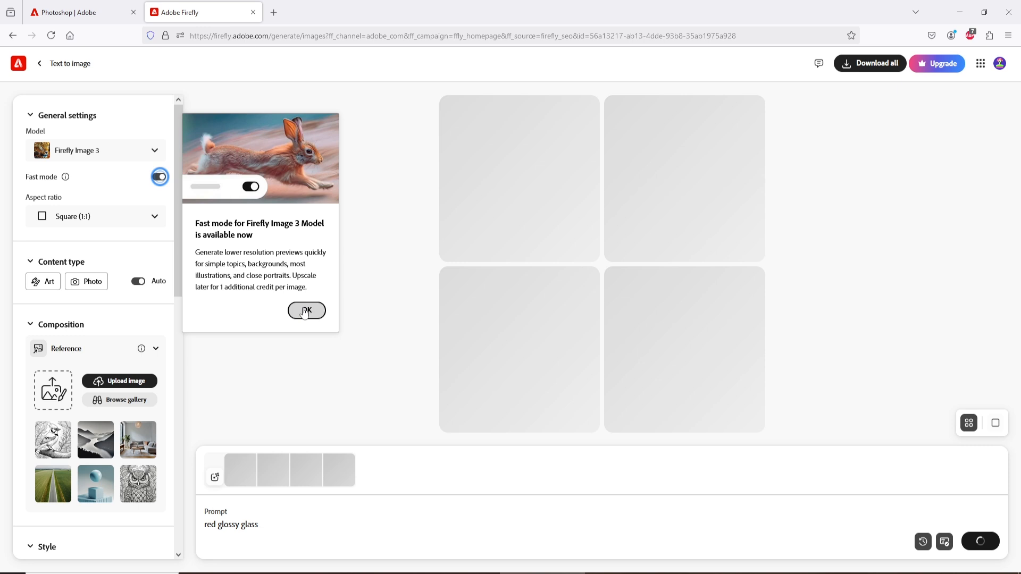
click(306, 310)
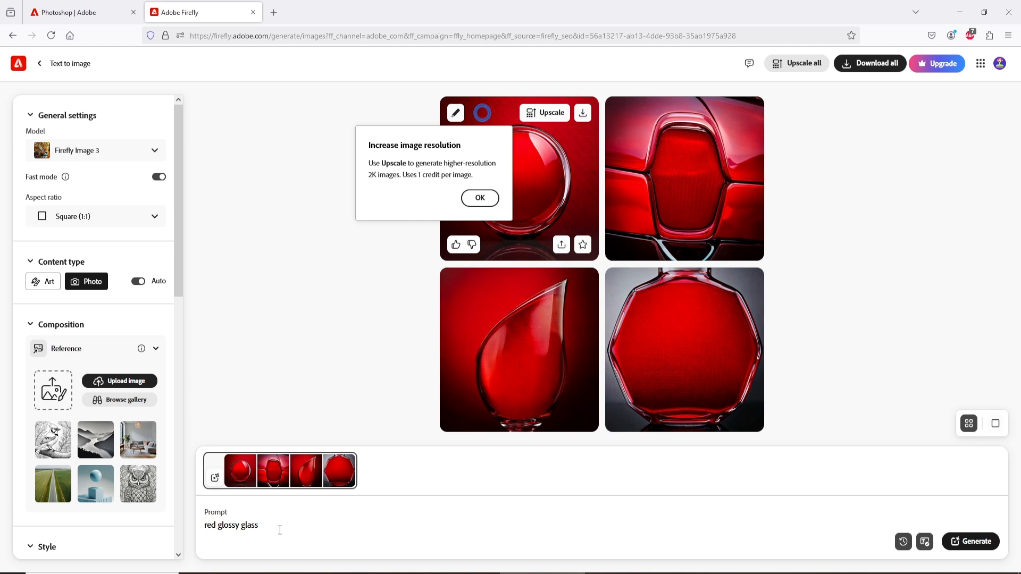
text(round)
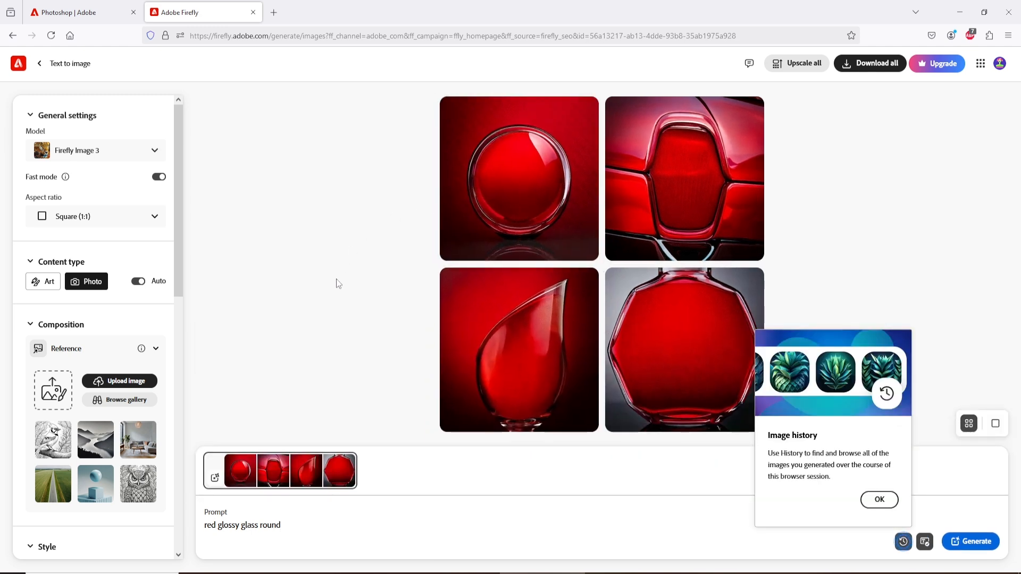
mouse_move(880, 500)
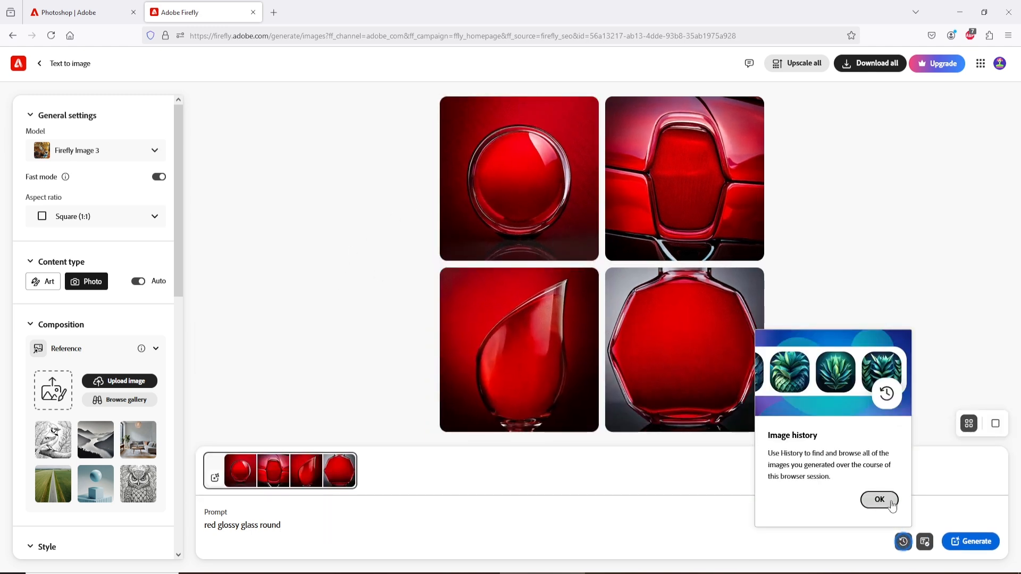
Apply the Hyper realistic effect and regenerate images for 'red glossy glass round'
click(879, 499)
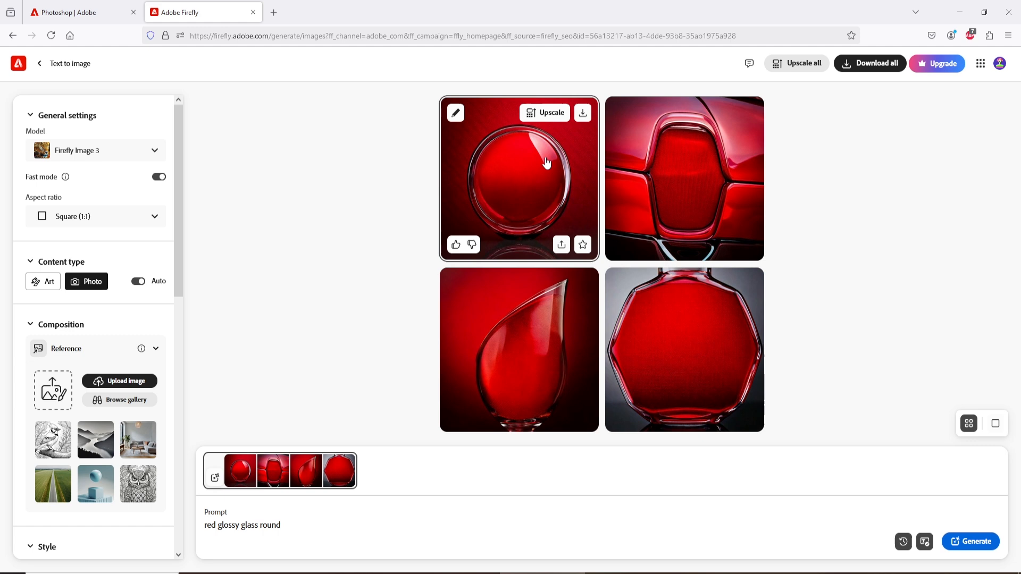
mouse_move(467, 119)
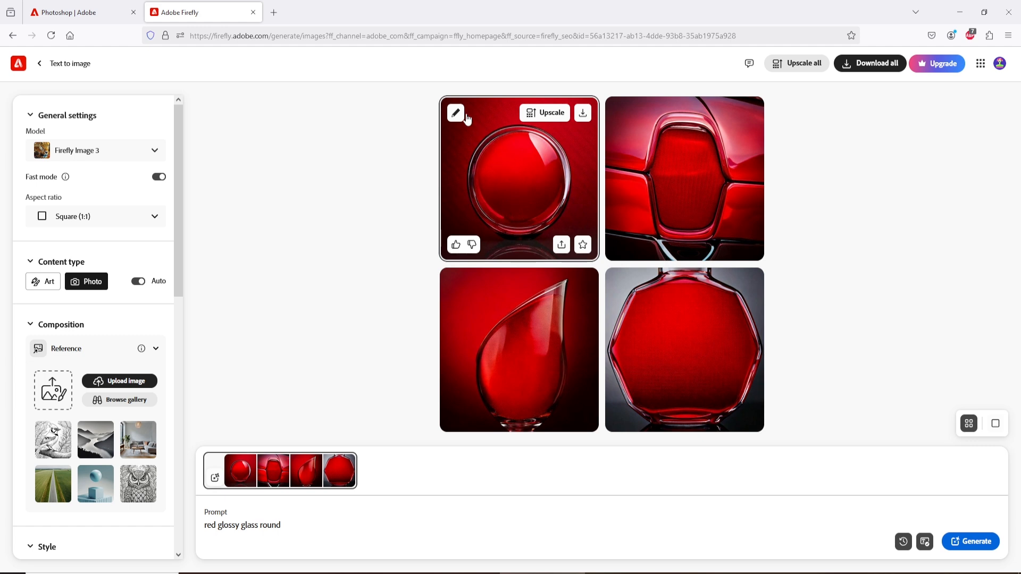
scroll(down, 3)
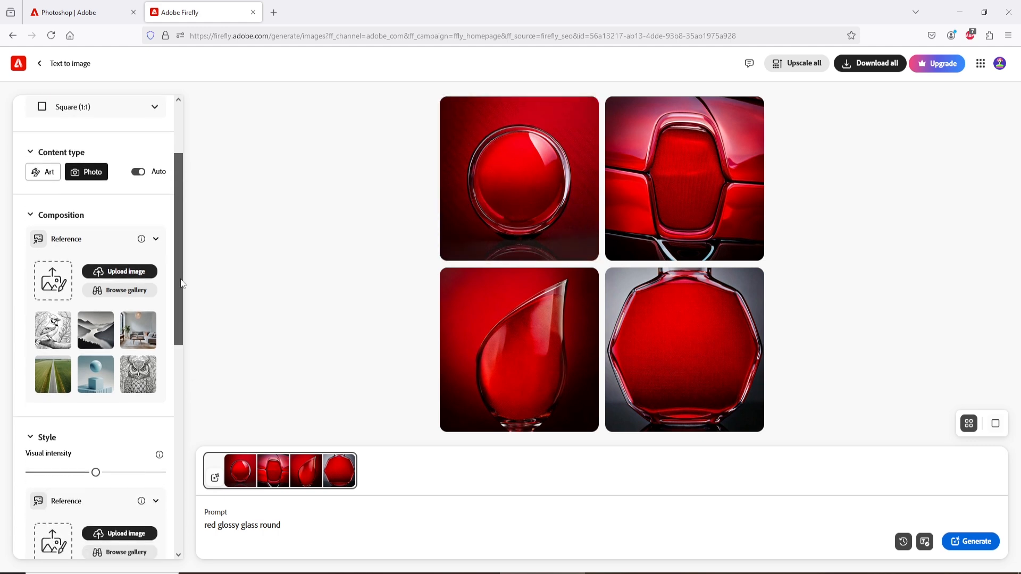
scroll(down, 3)
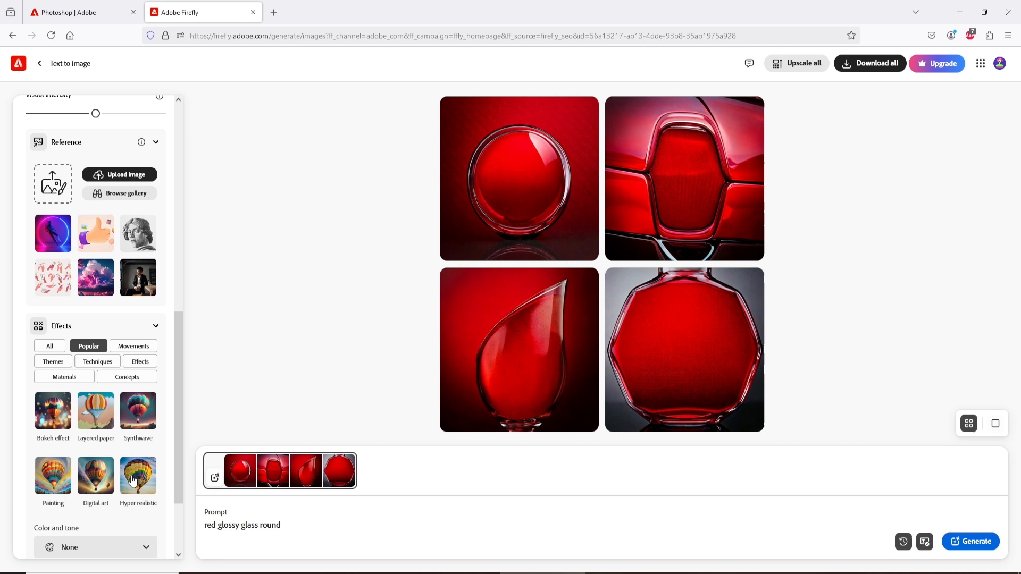
click(137, 477)
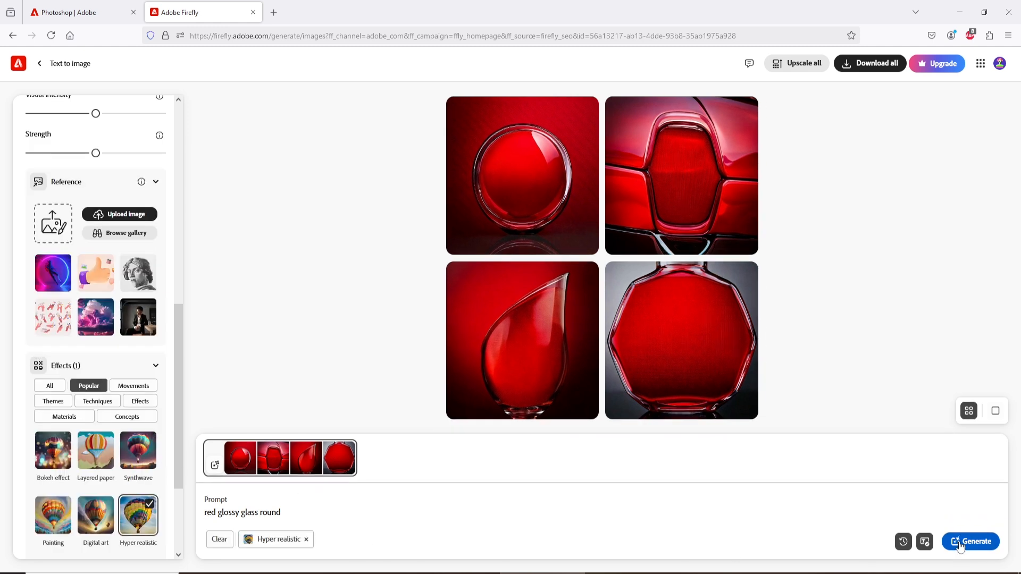
click(970, 541)
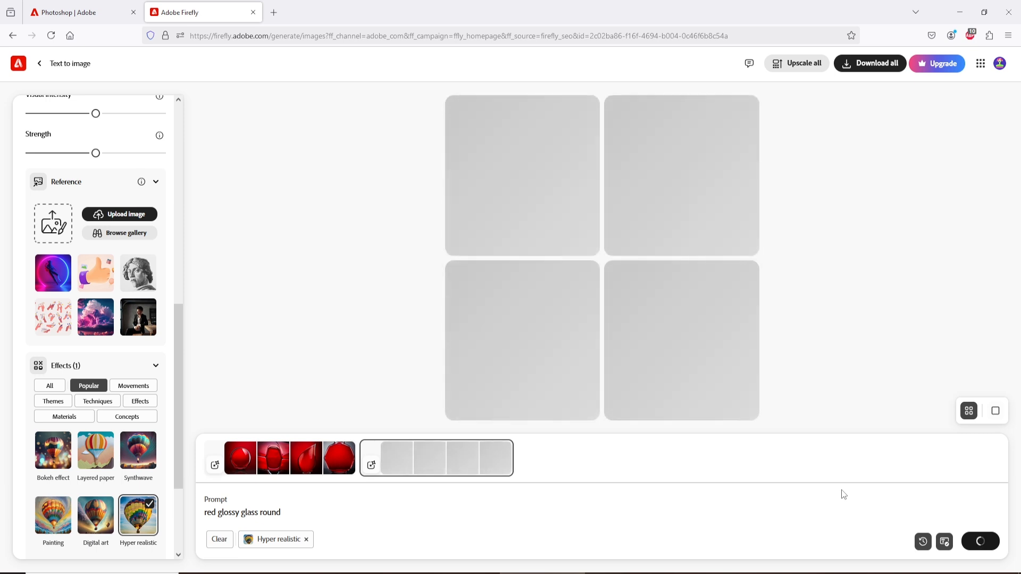
click(979, 542)
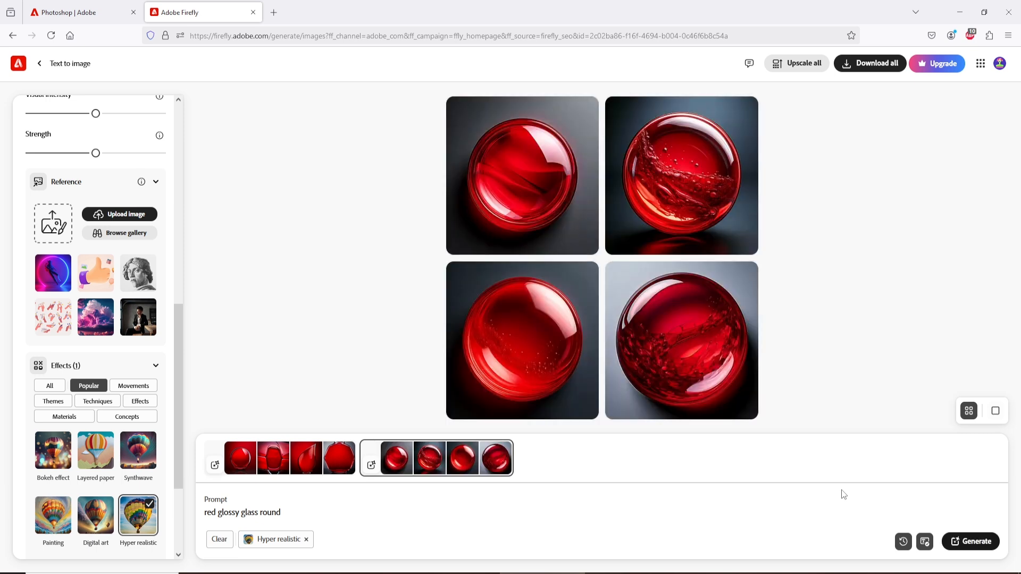
mouse_move(547, 366)
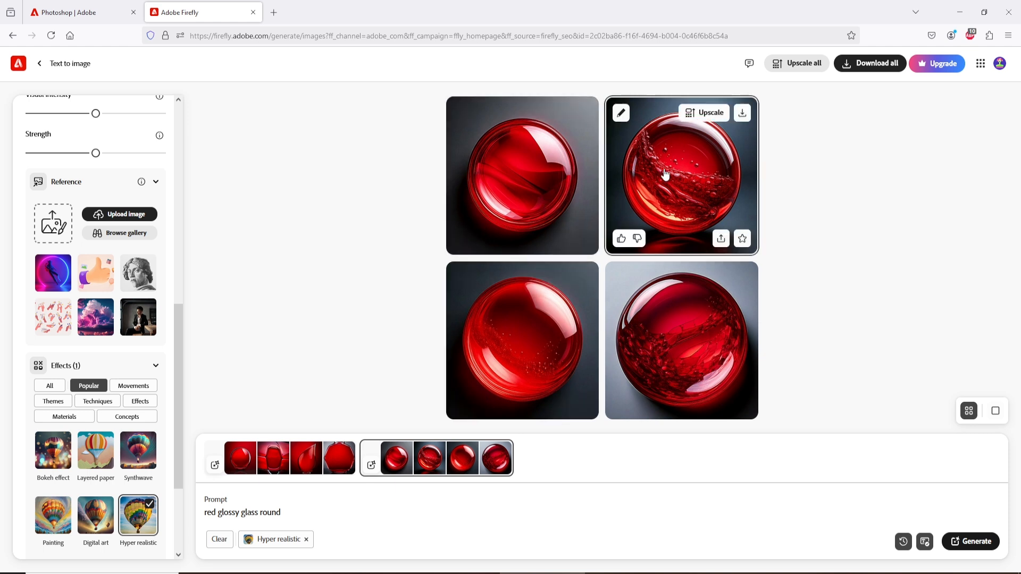
mouse_move(665, 181)
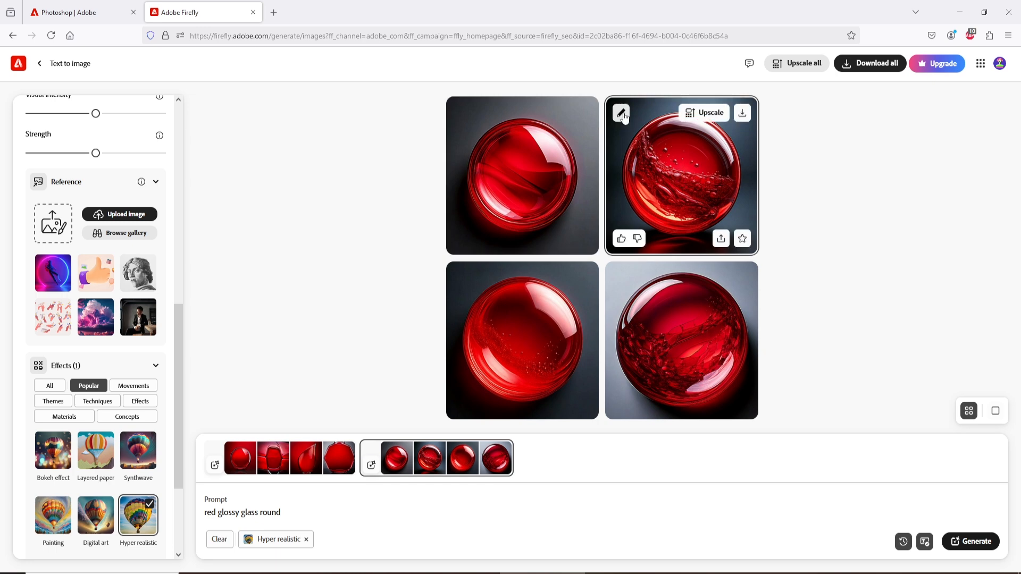
Set the swirling red glass sphere image as the style reference and close its large view
click(681, 176)
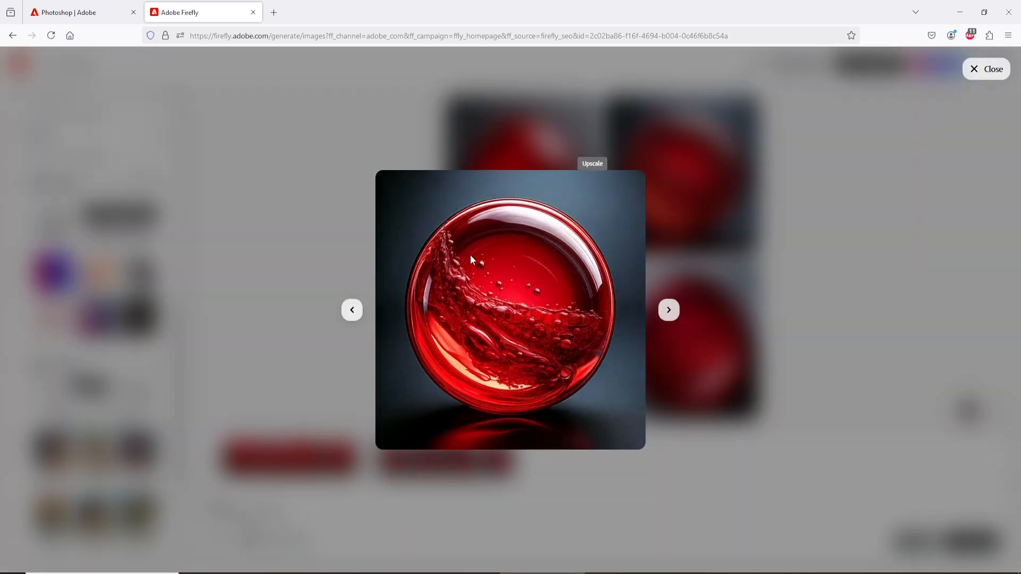
click(396, 185)
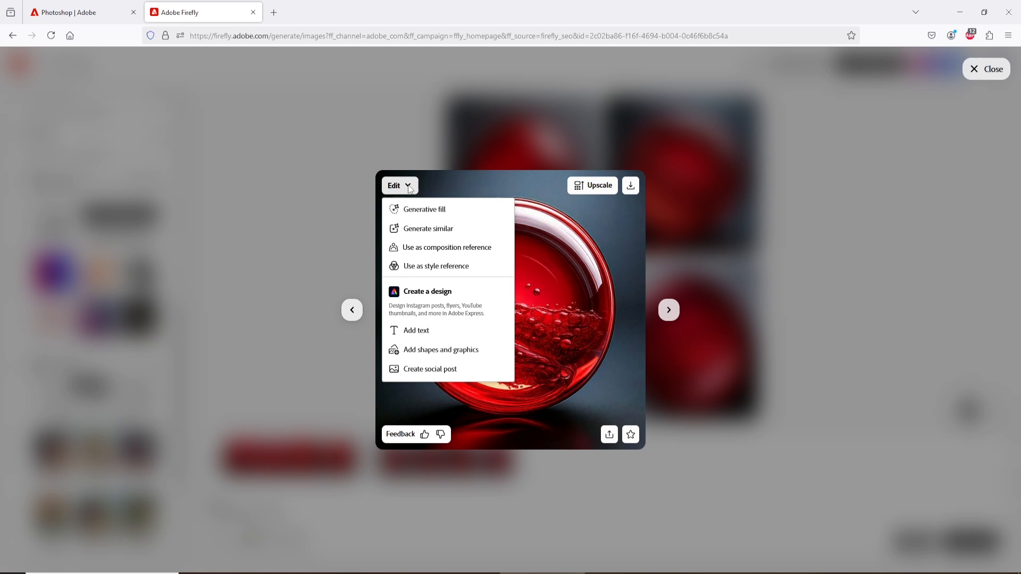
mouse_move(435, 270)
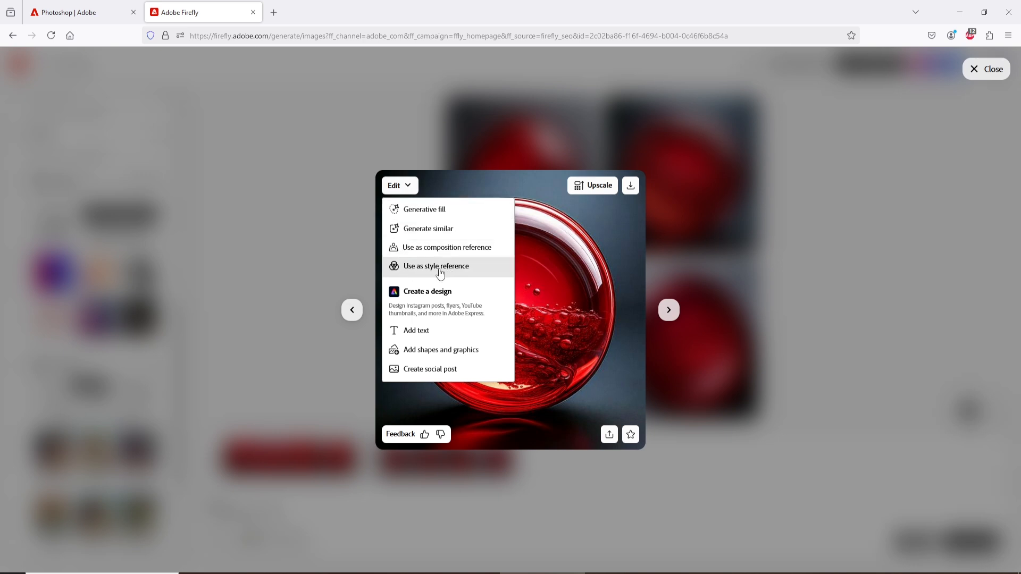
mouse_move(429, 269)
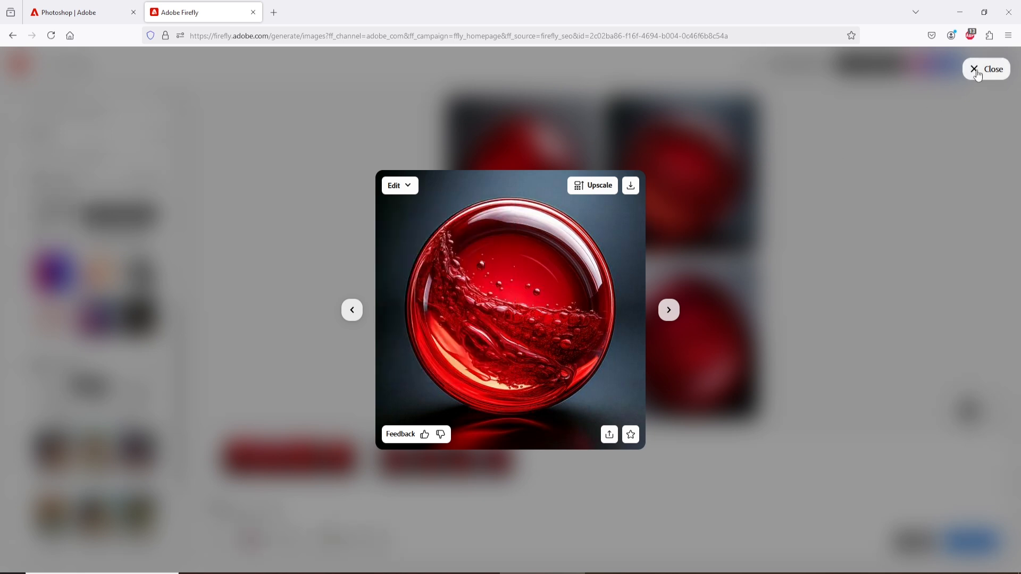
click(986, 68)
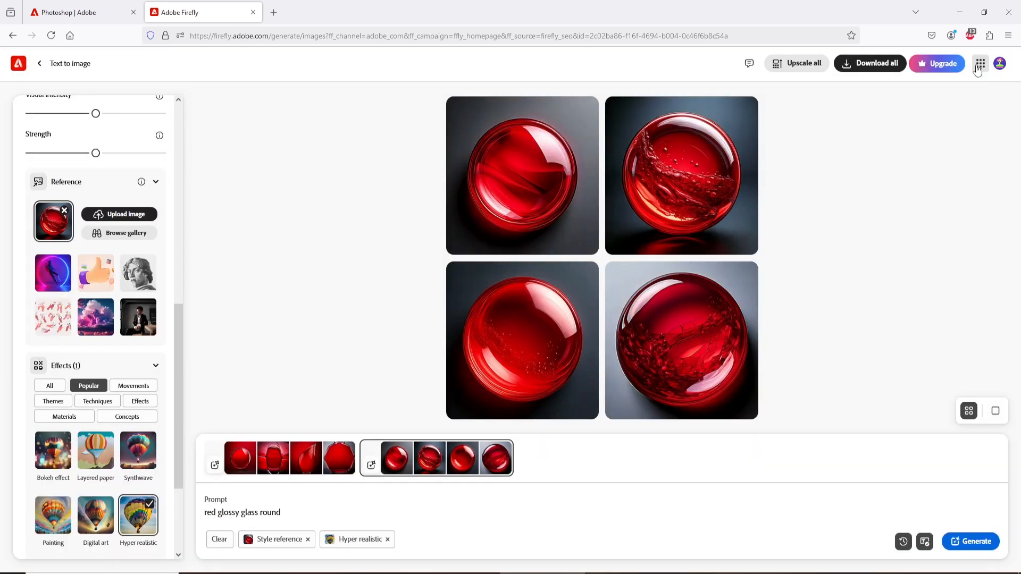
Start uploading a composition reference image from the left panel's Composition section
click(980, 62)
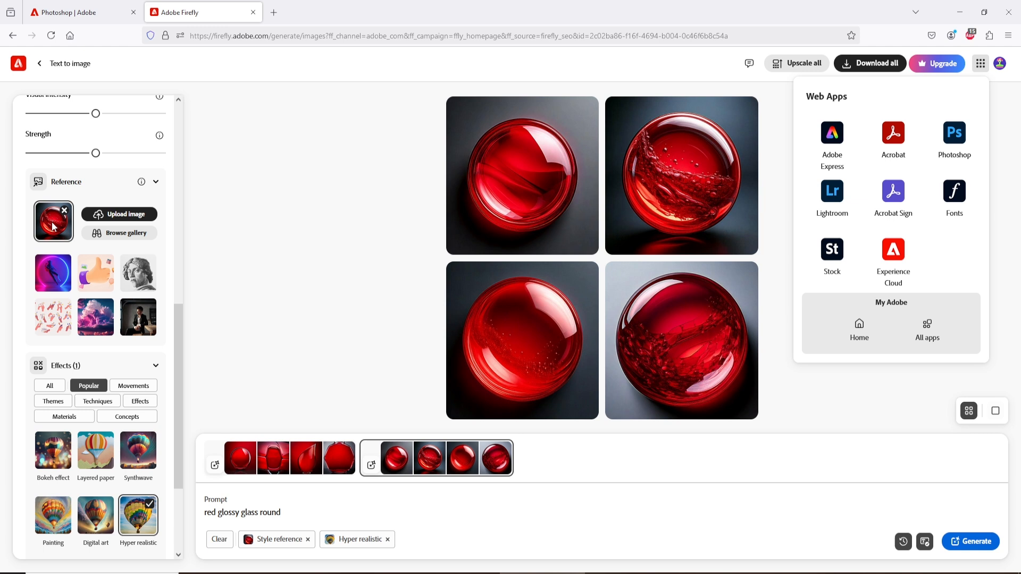
scroll(up, 3)
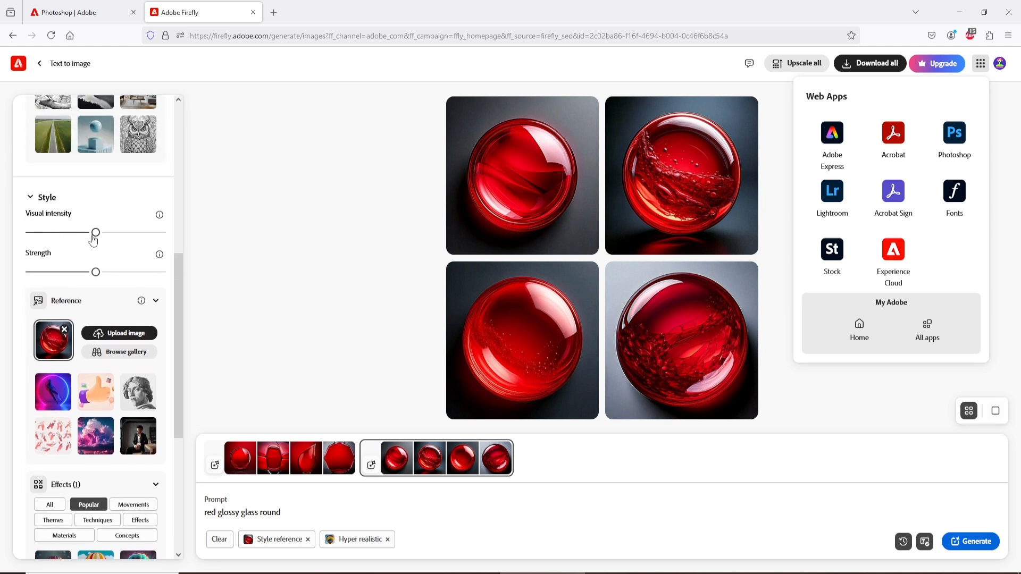
scroll(up, 3)
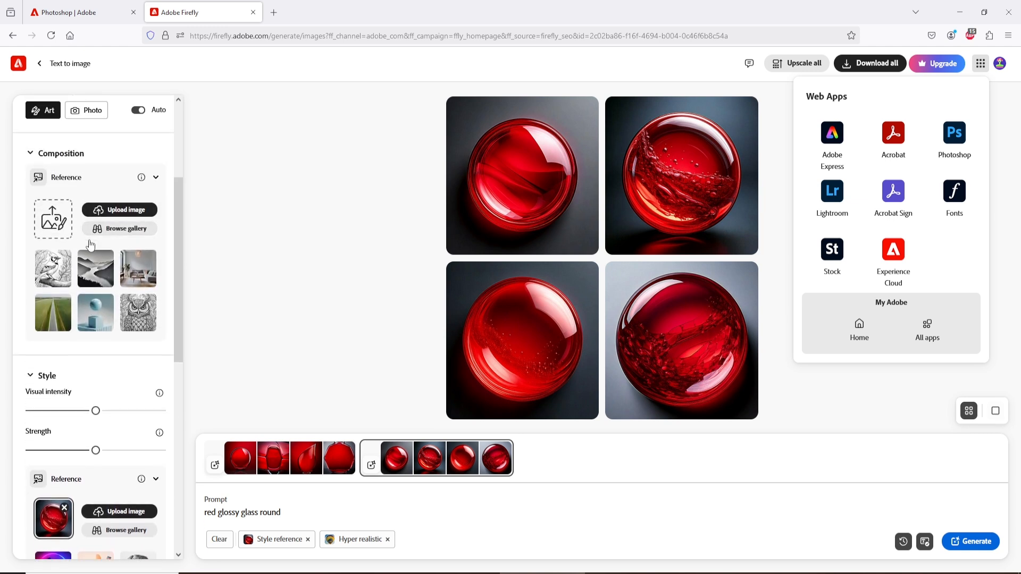
scroll(up, 3)
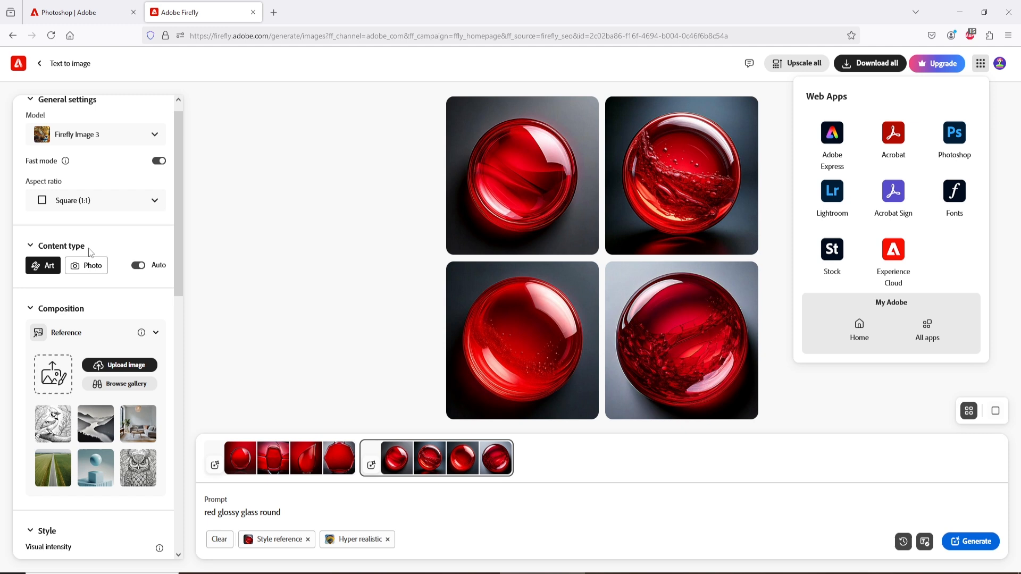
scroll(down, 3)
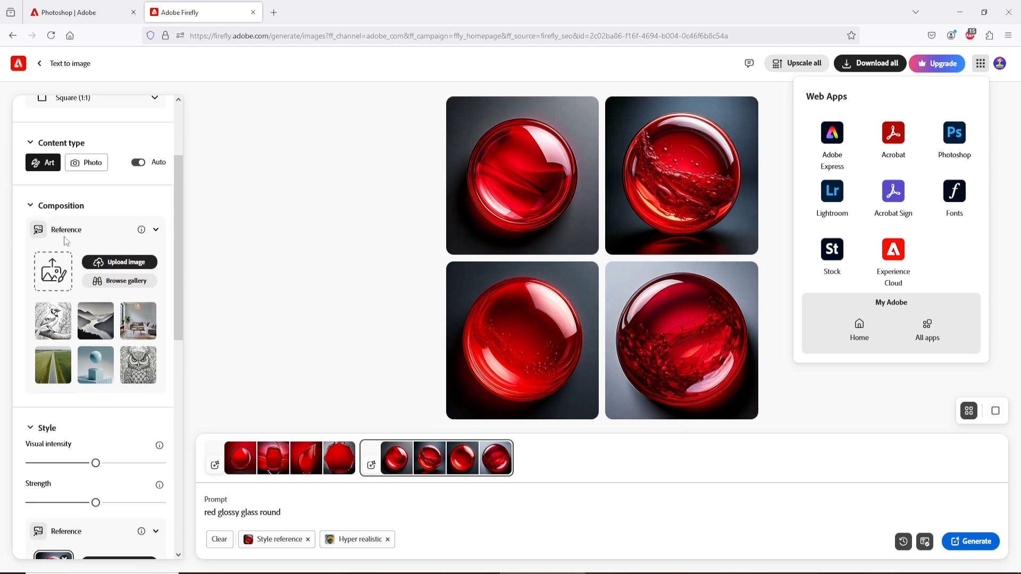
click(119, 262)
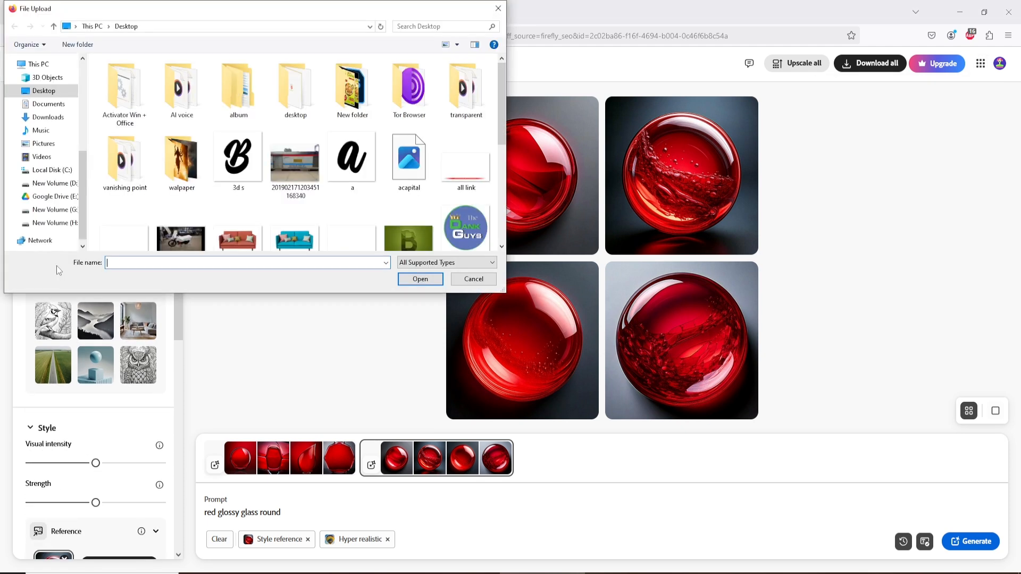
Upload the acapital letter A image as the composition reference and accept the rights notice
click(409, 159)
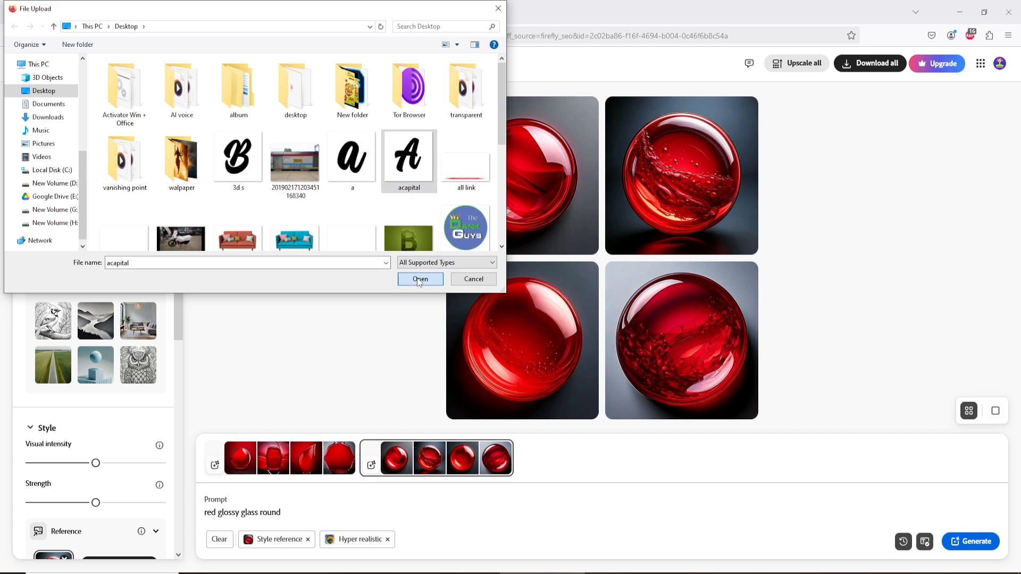
click(420, 279)
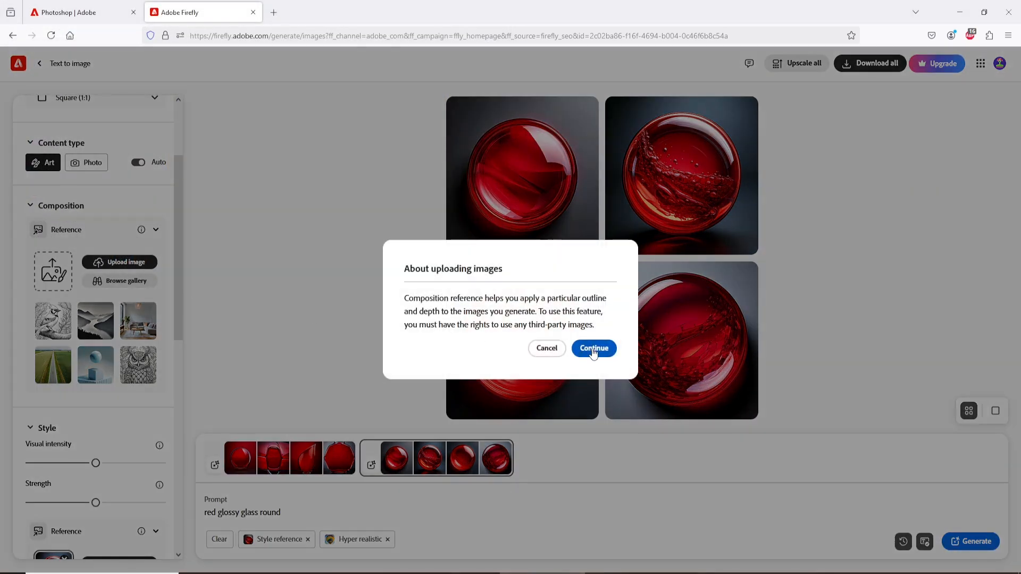
click(592, 349)
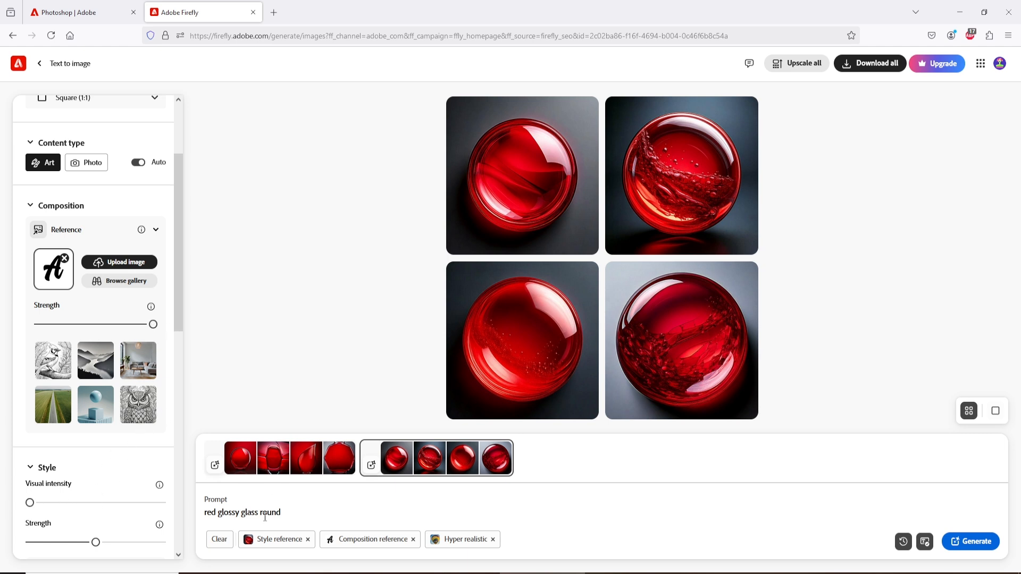
Generate four red glossy glass spheres shaped by the letter A using both references
click(259, 512)
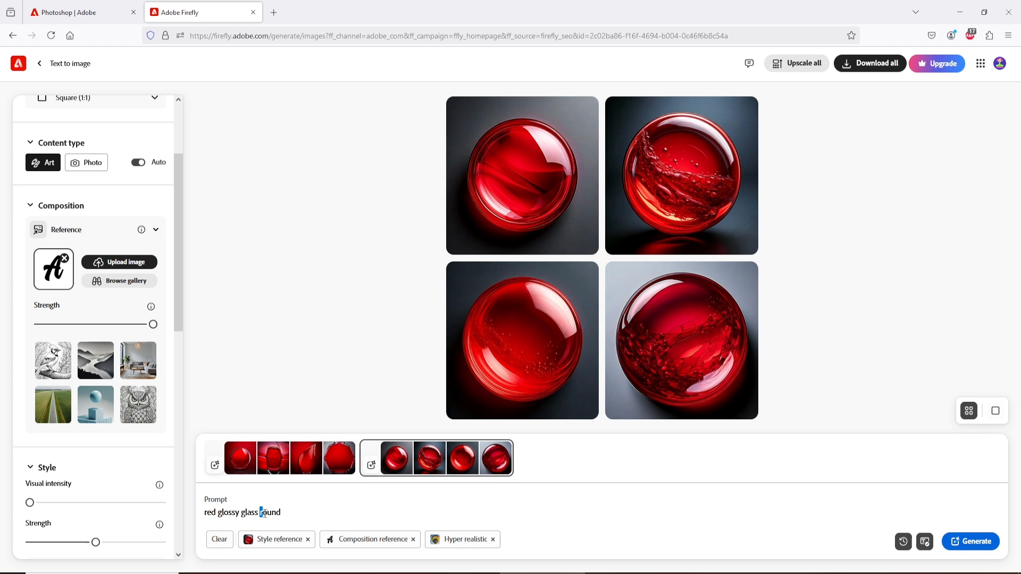
mouse_move(380, 513)
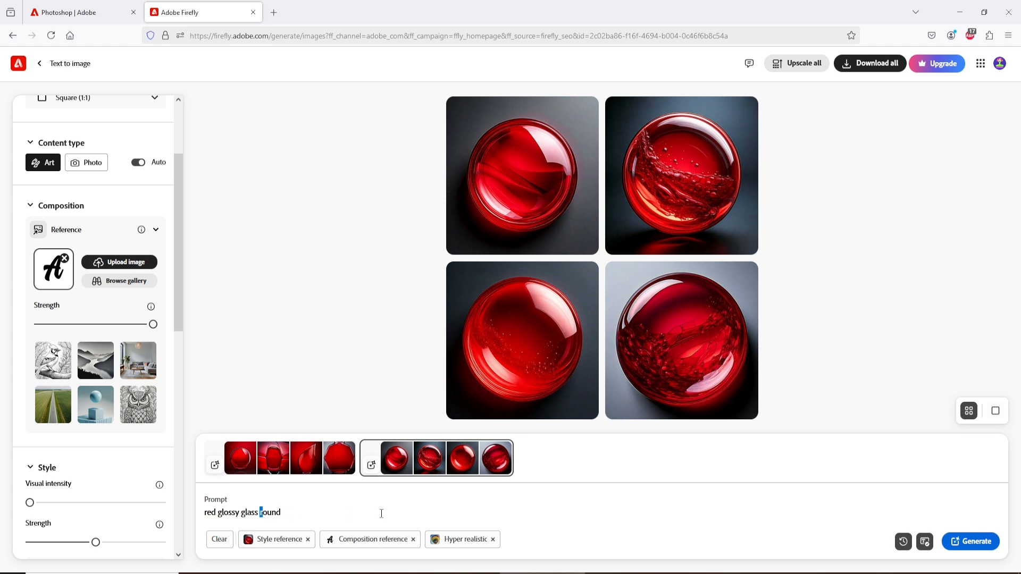
mouse_move(403, 517)
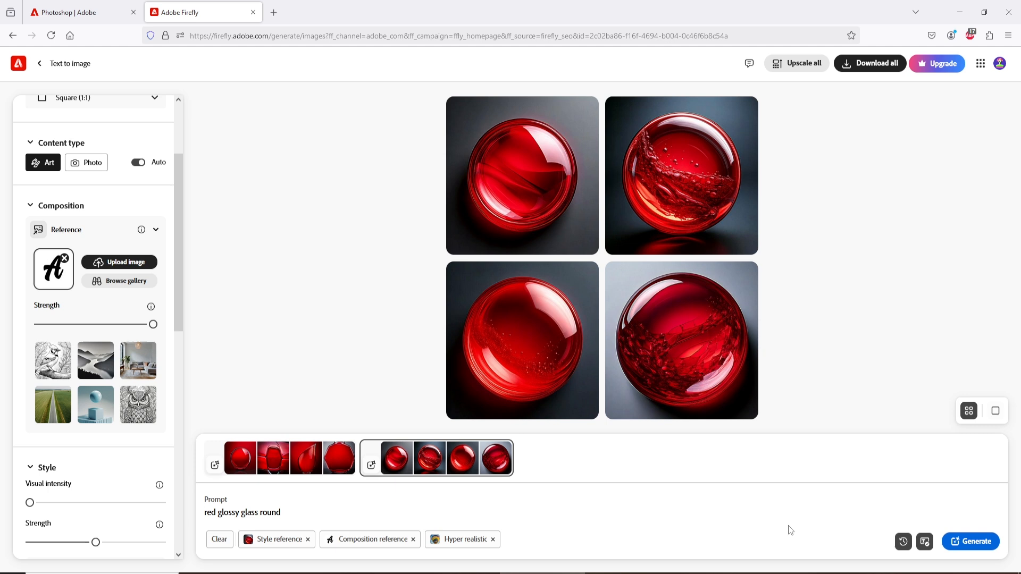
mouse_move(970, 541)
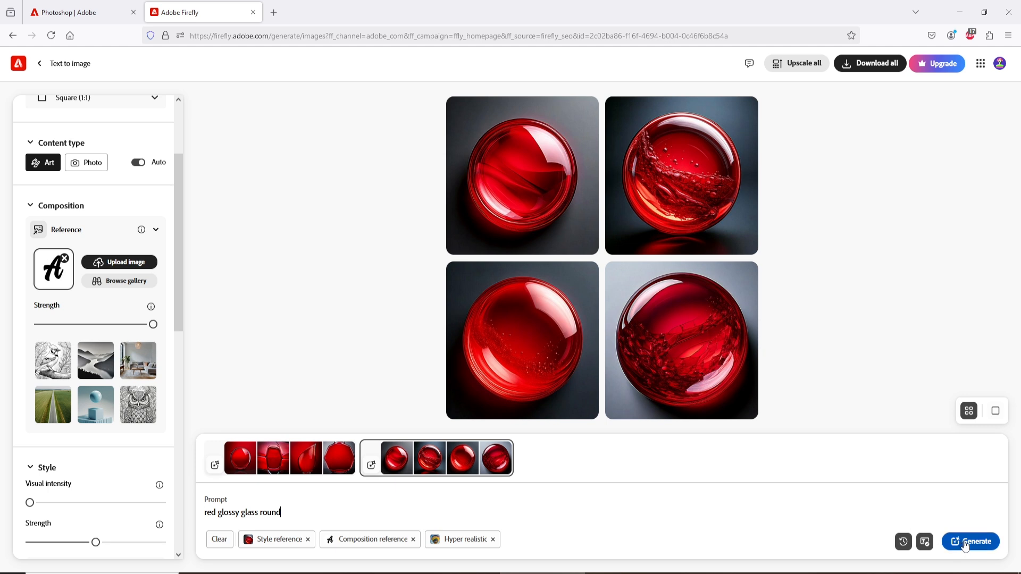
click(970, 541)
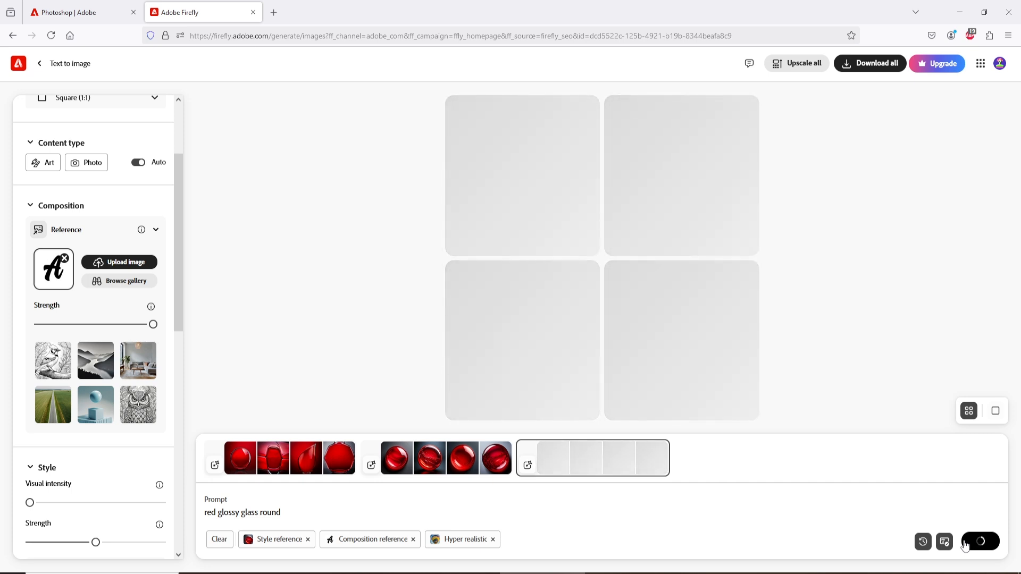
click(979, 541)
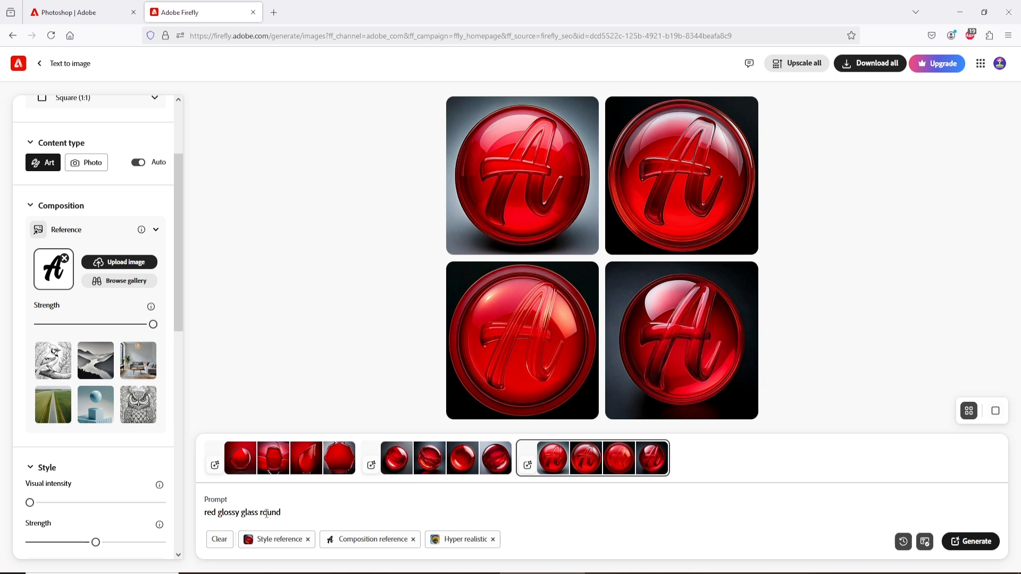
Delete 'round' so the prompt reads 'red glossy glass' and regenerate the glass A letters twice
double_click(269, 513)
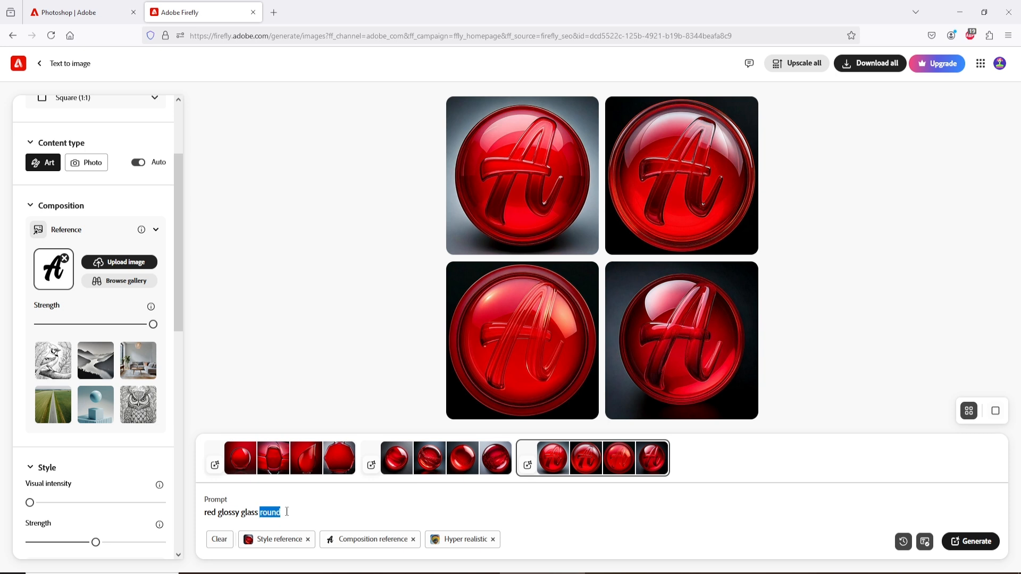
key(Backspace)
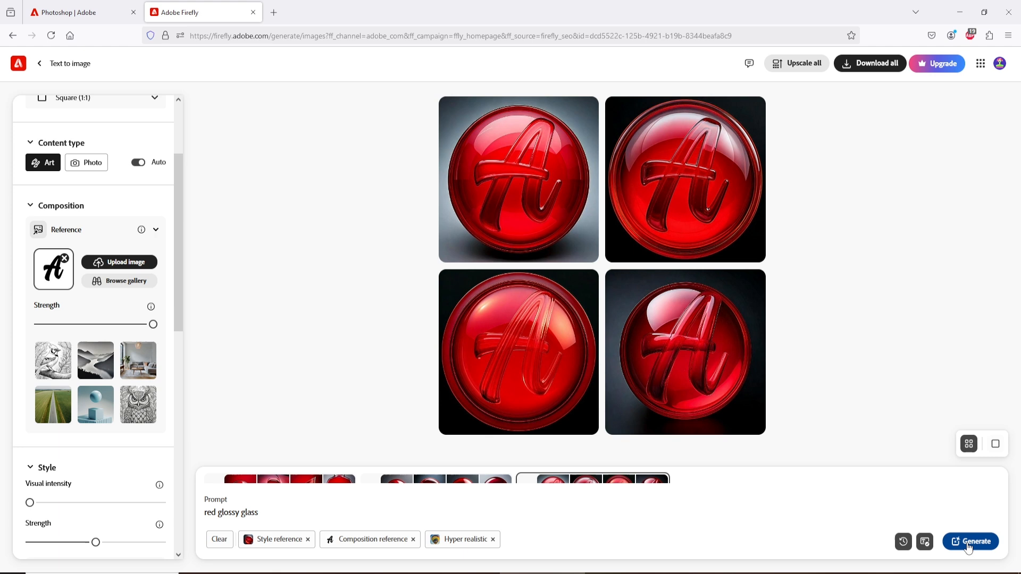
click(969, 542)
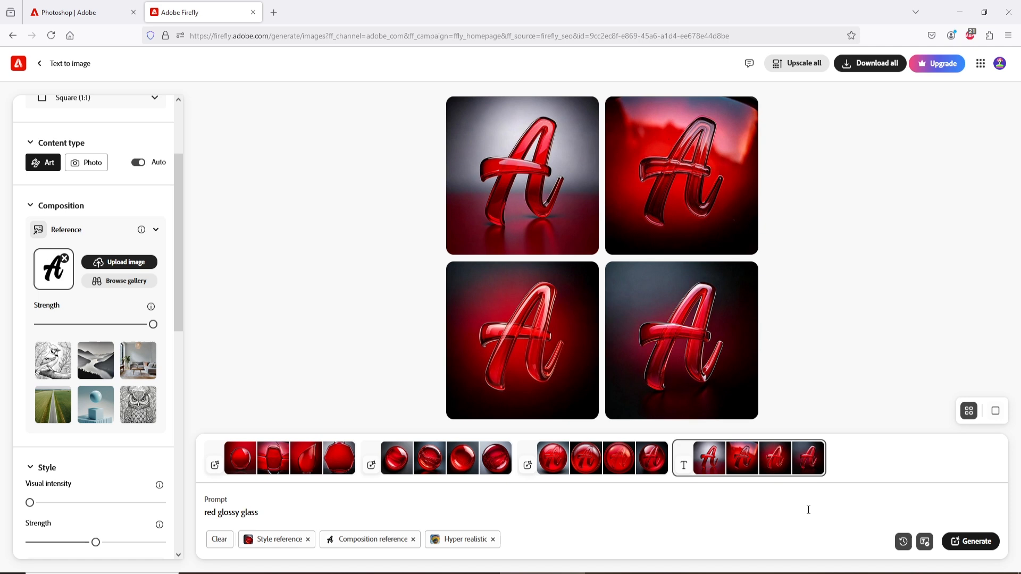
mouse_move(158, 485)
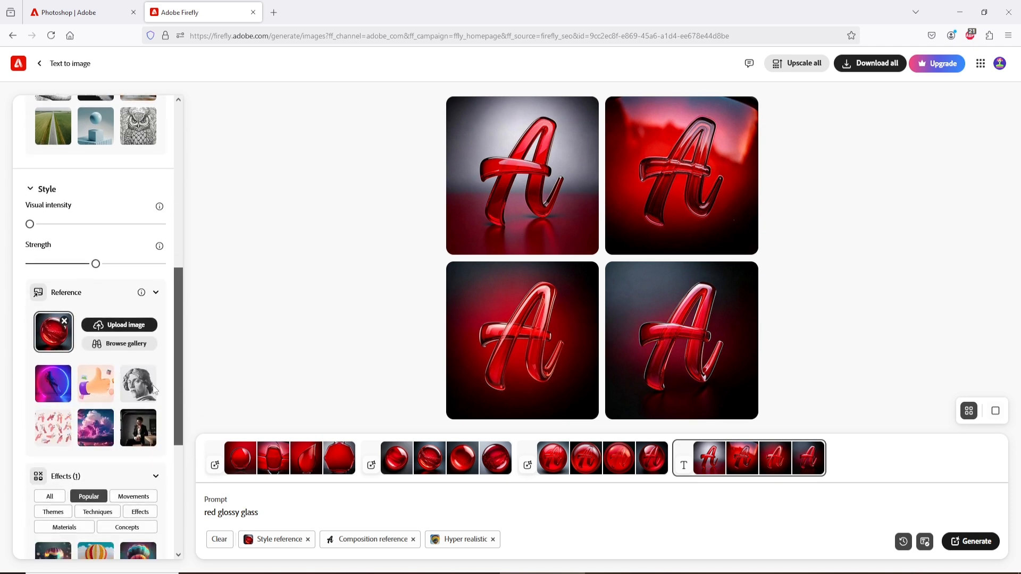
click(971, 541)
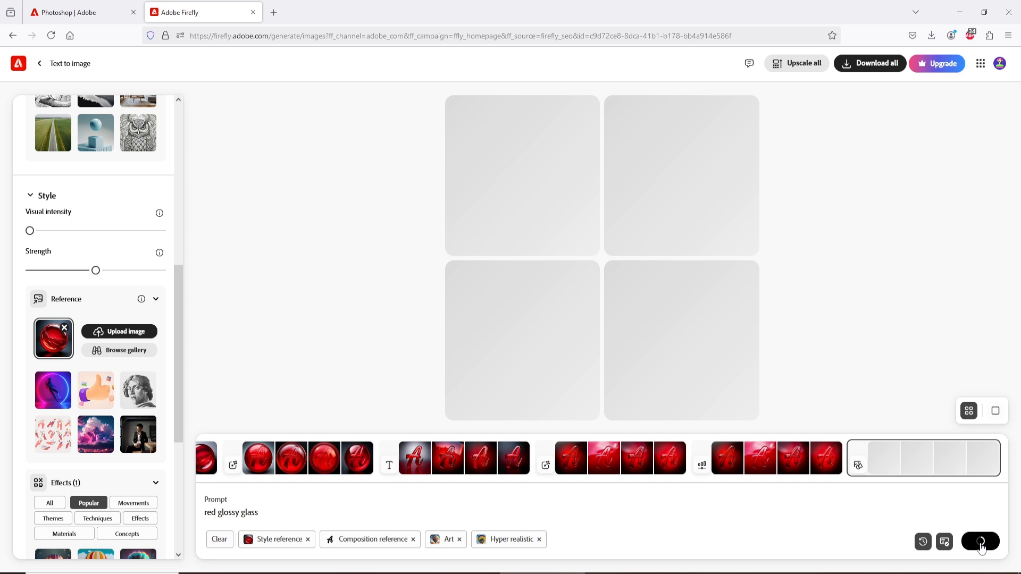
Generate another set and enlarge the dark-background red glass A
click(980, 541)
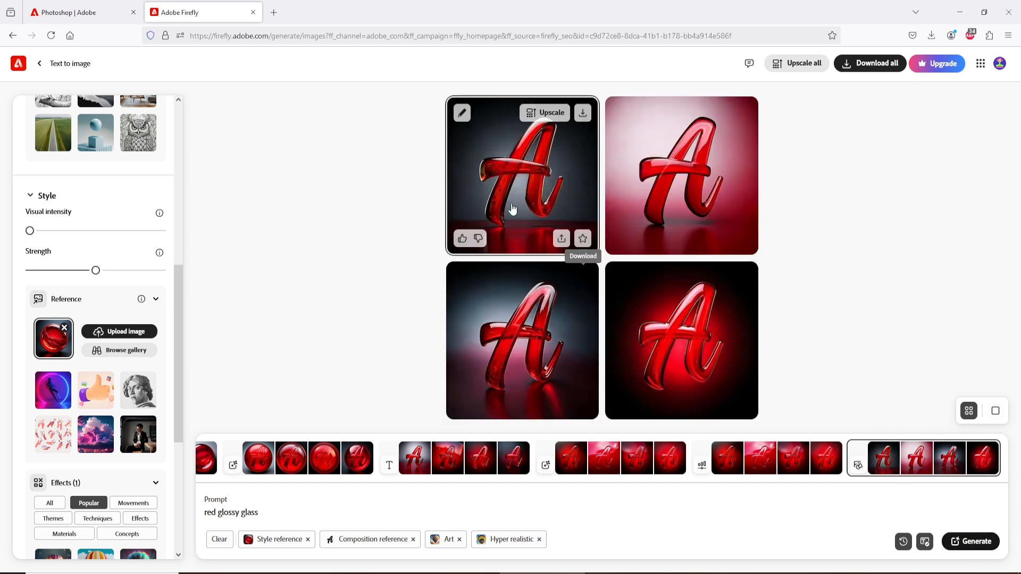
click(523, 175)
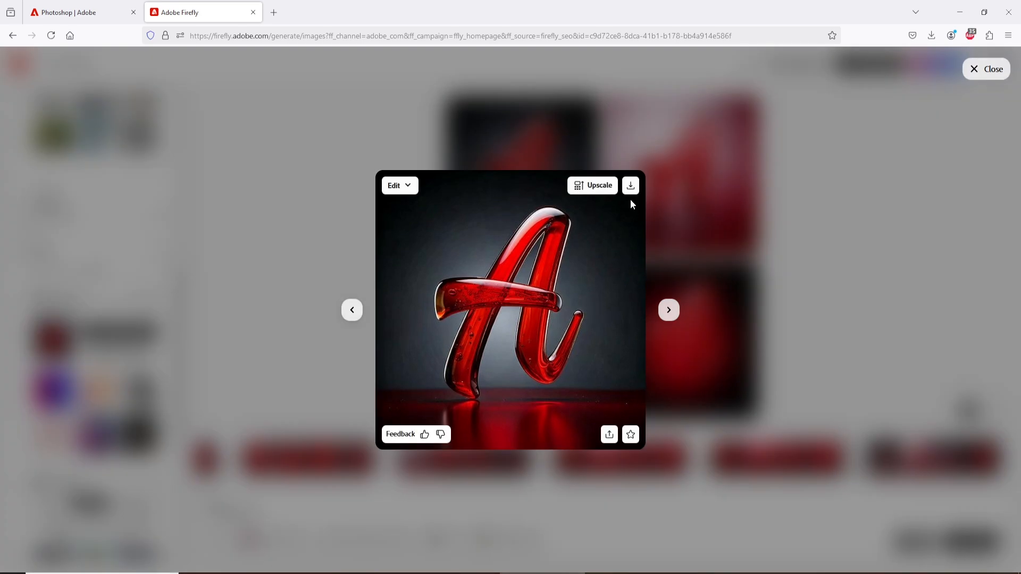
Download the dark-background red glass A as JPG and check it in browser downloads
click(630, 185)
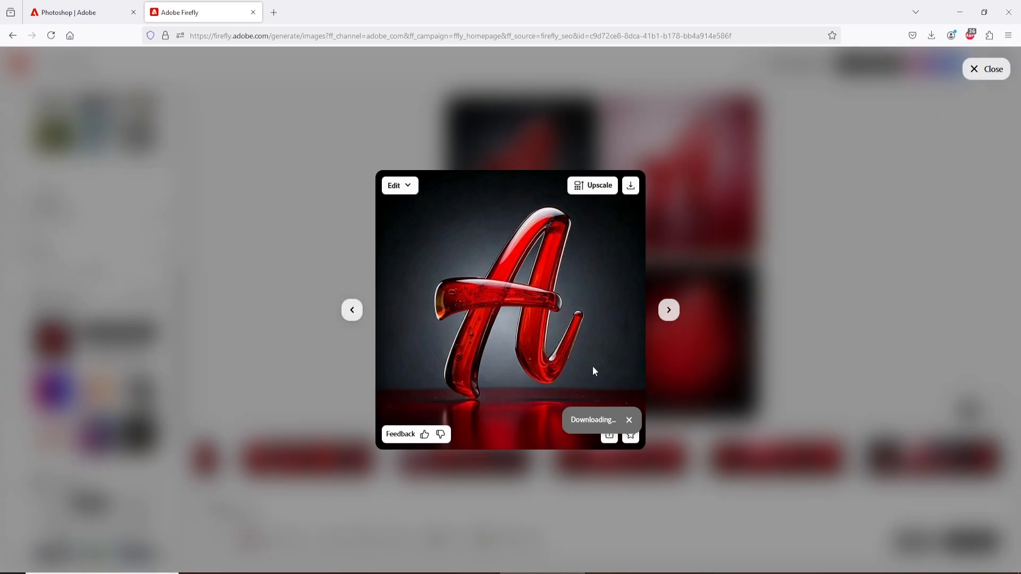
click(932, 35)
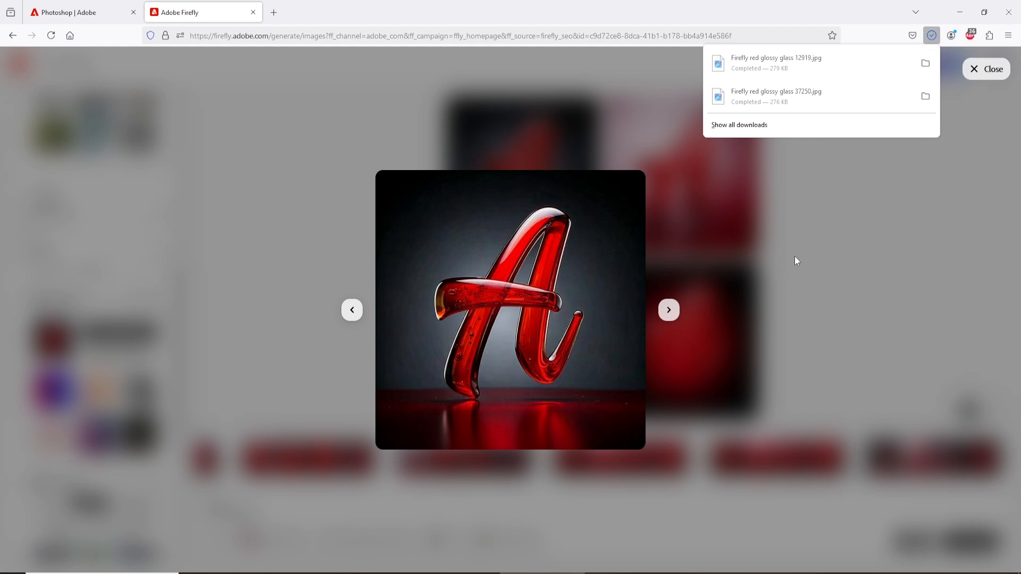